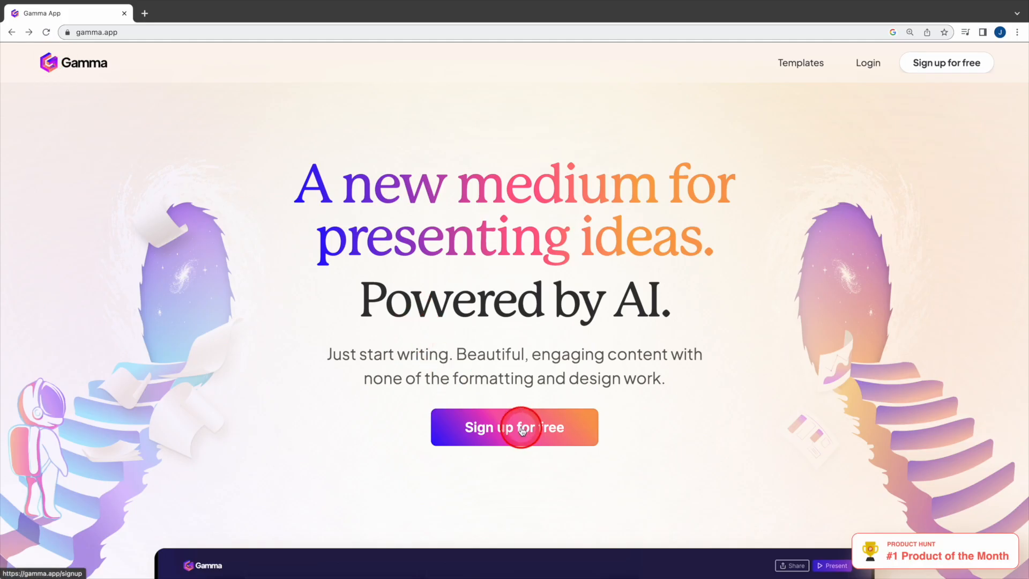
Begin Gamma sign-up for free and enter the email to reach the create-account form.
{"action": "left_click", "coordinate": [513, 427]}
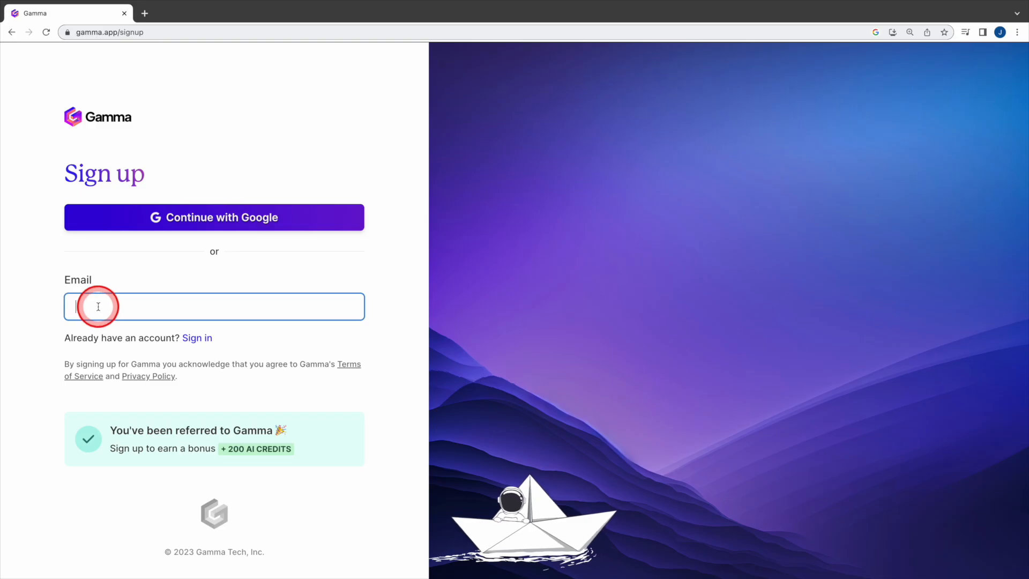
{"action": "mouse_move", "coordinate": [111, 438]}
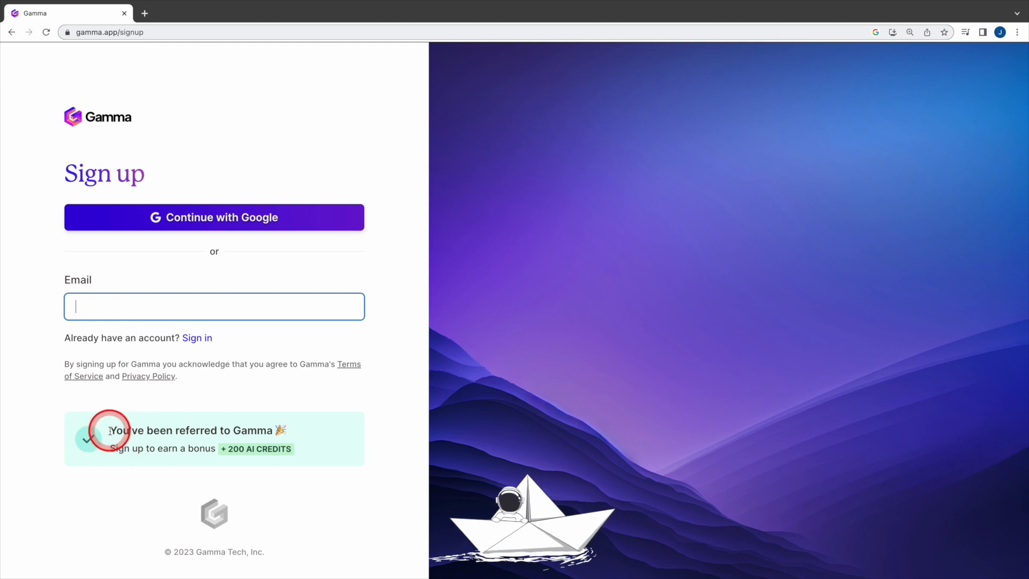
{"action": "left_click_drag", "start_coordinate": [108, 431], "coordinate": [282, 448]}
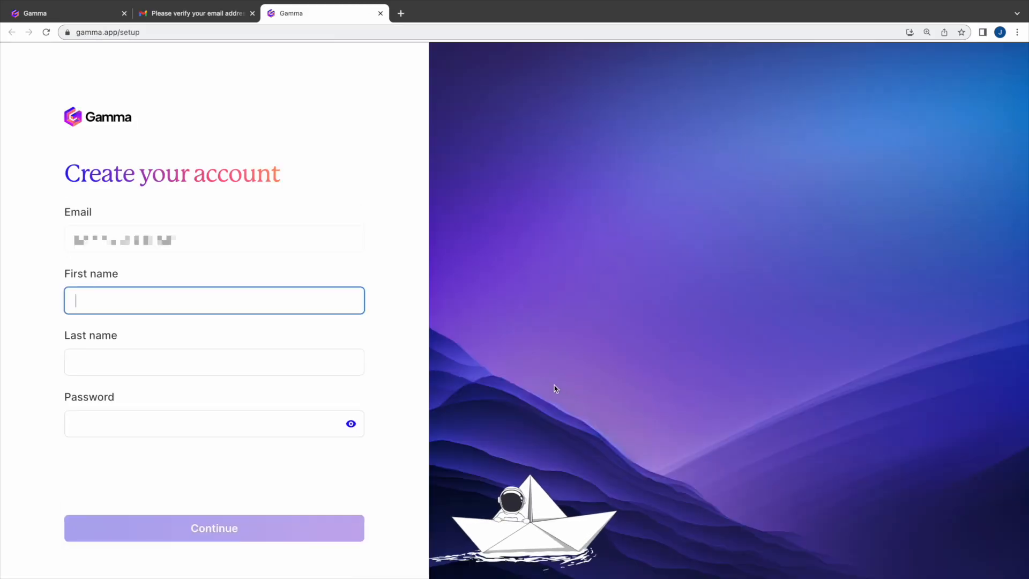
Enter first name 'Jack', last name 'GPT' and the password, then submit the account details.
{"action": "type", "text": "Jack"}
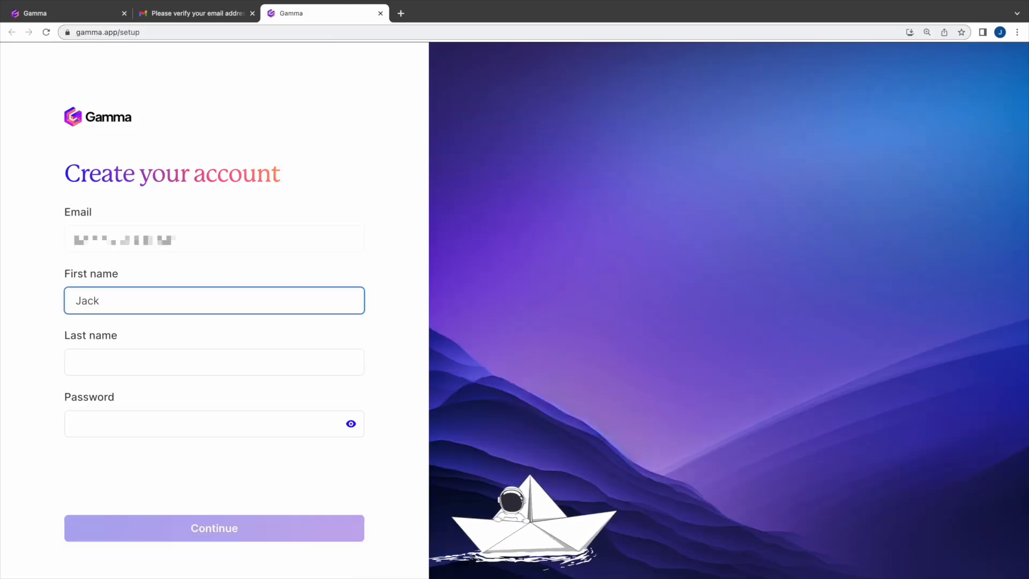
{"action": "type", "text": "GPT"}
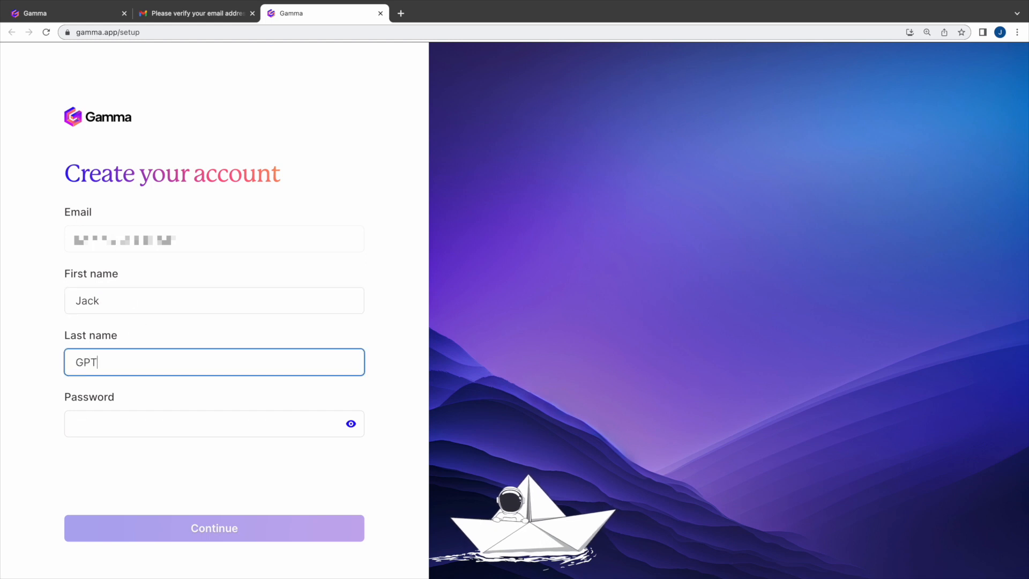
{"action": "left_click", "coordinate": [214, 528]}
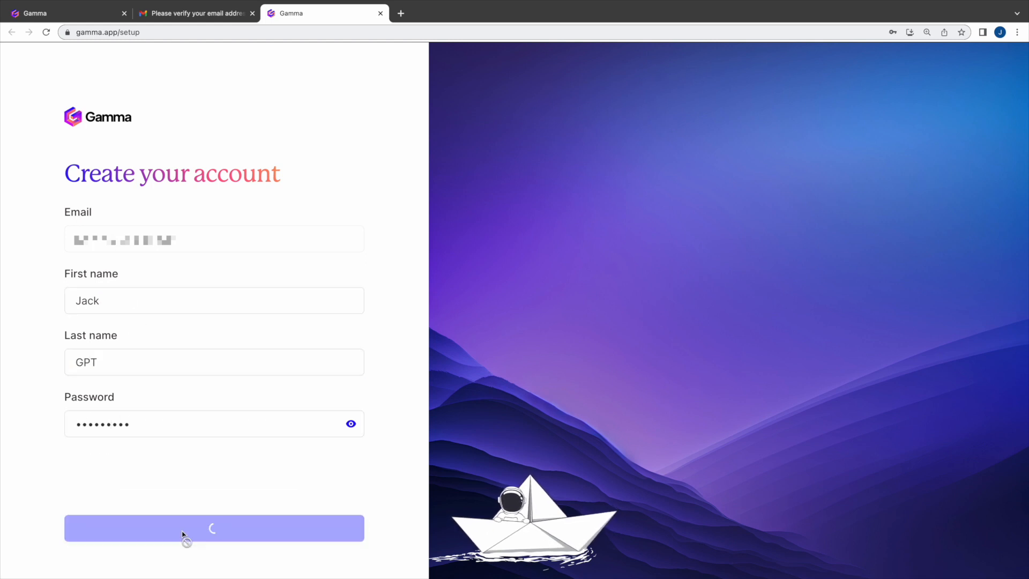
{"action": "left_click", "coordinate": [214, 527]}
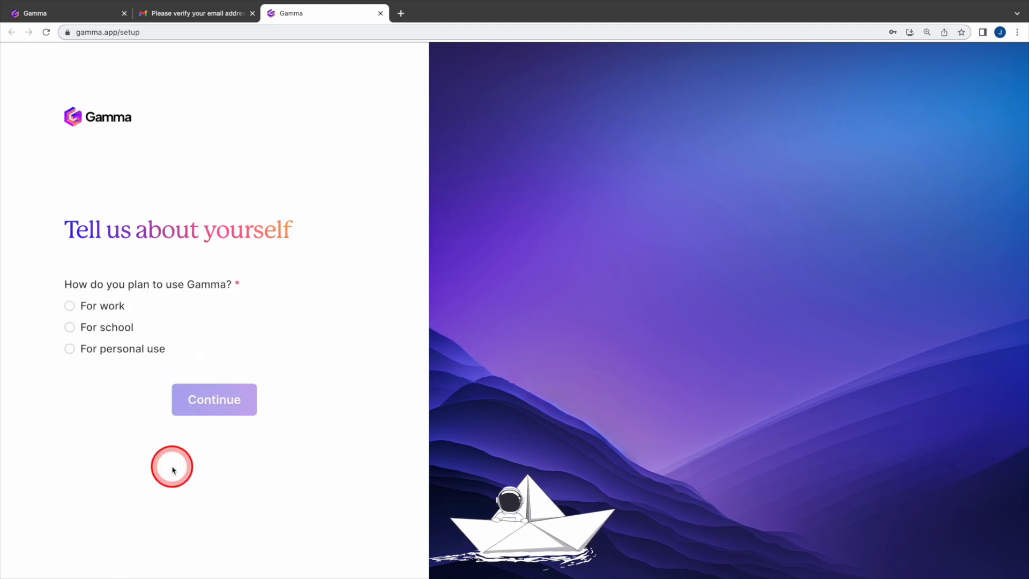
Answer the onboarding survey with 'For personal use' and a kind-of-work choice.
{"action": "left_click", "coordinate": [70, 349]}
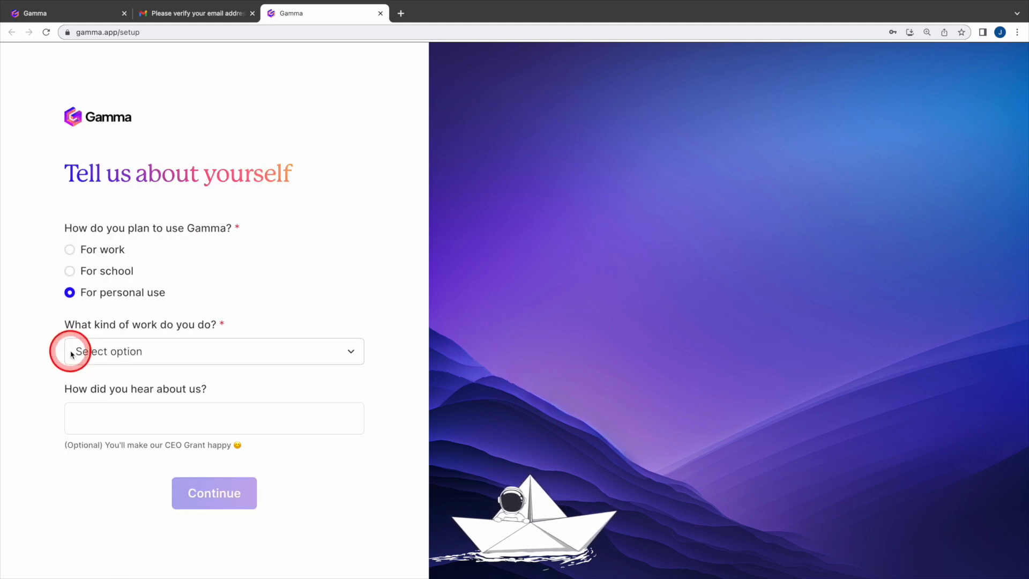
{"action": "left_click", "coordinate": [213, 352]}
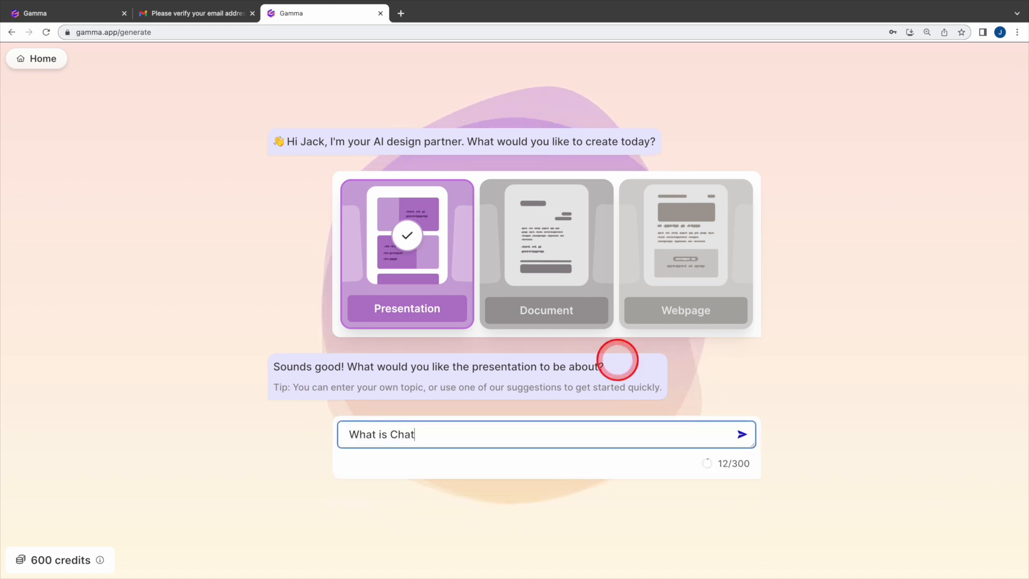
Generate an outline for 'What is ChatGPT?' and add a 'History of ChatGPT development' bullet.
{"action": "type", "text": "GPT?"}
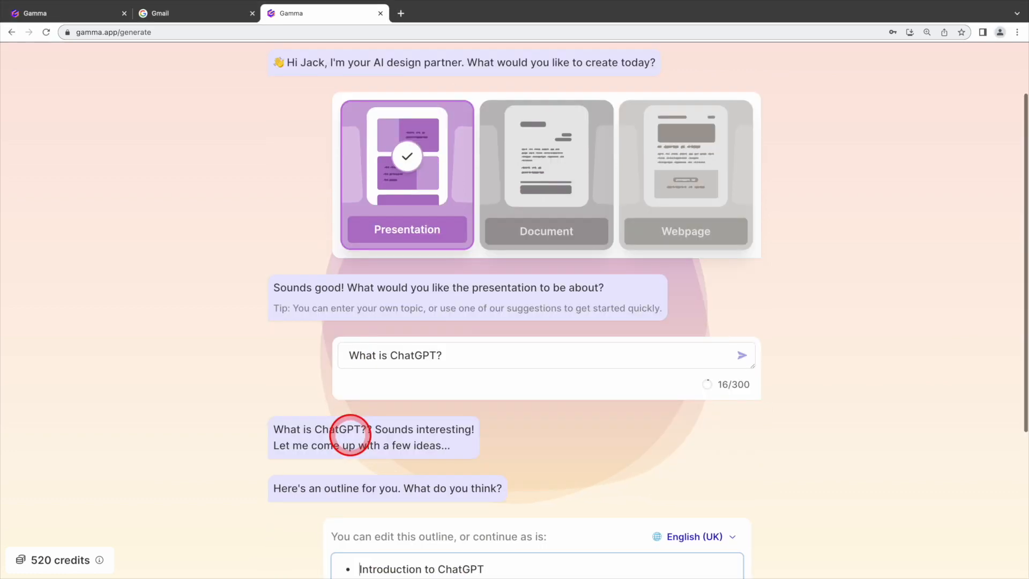
{"action": "scroll", "scroll_direction": "down", "scroll_amount": 3}
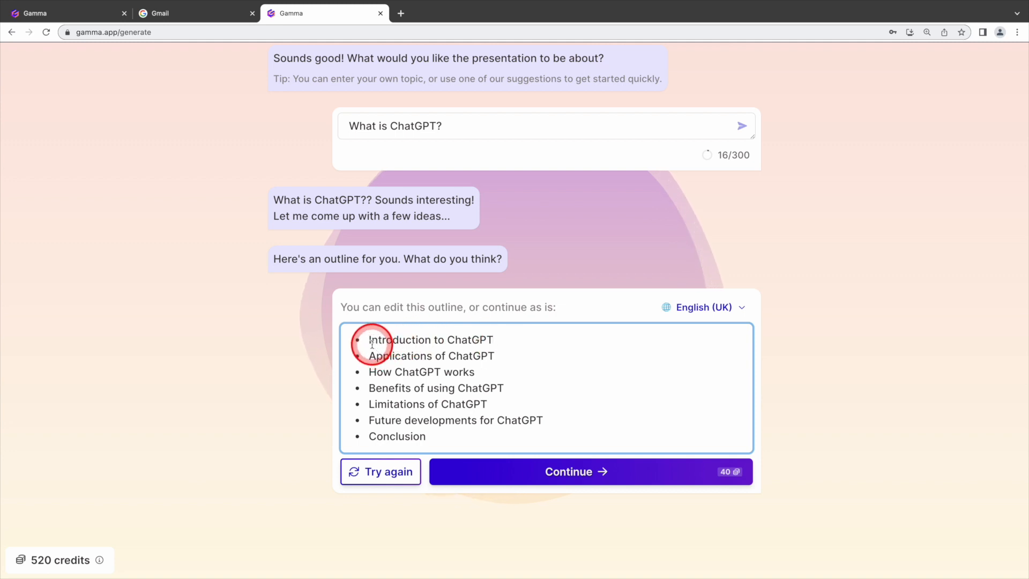
{"action": "left_click_drag", "start_coordinate": [370, 340], "coordinate": [446, 340]}
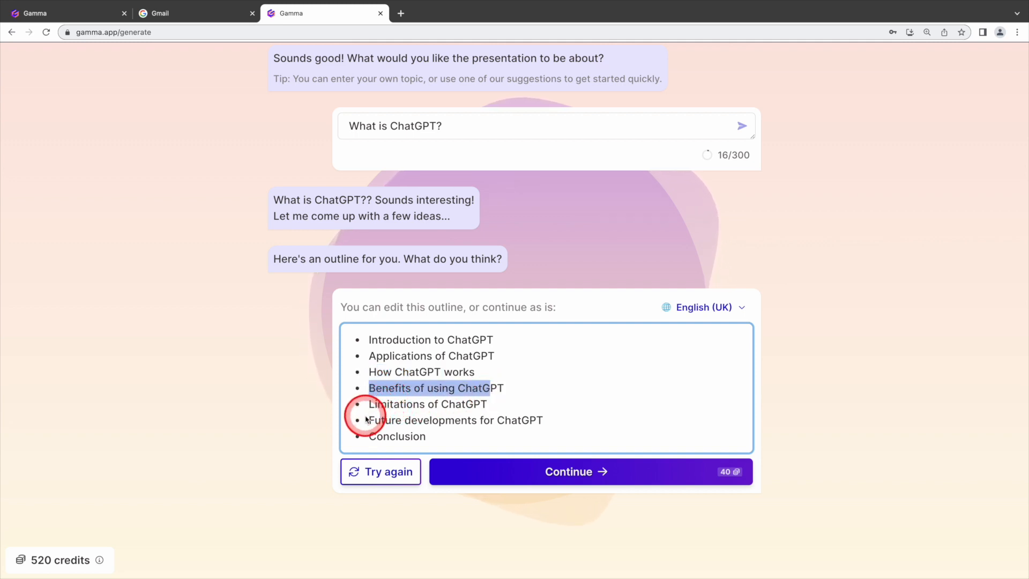
{"action": "mouse_move", "coordinate": [427, 431]}
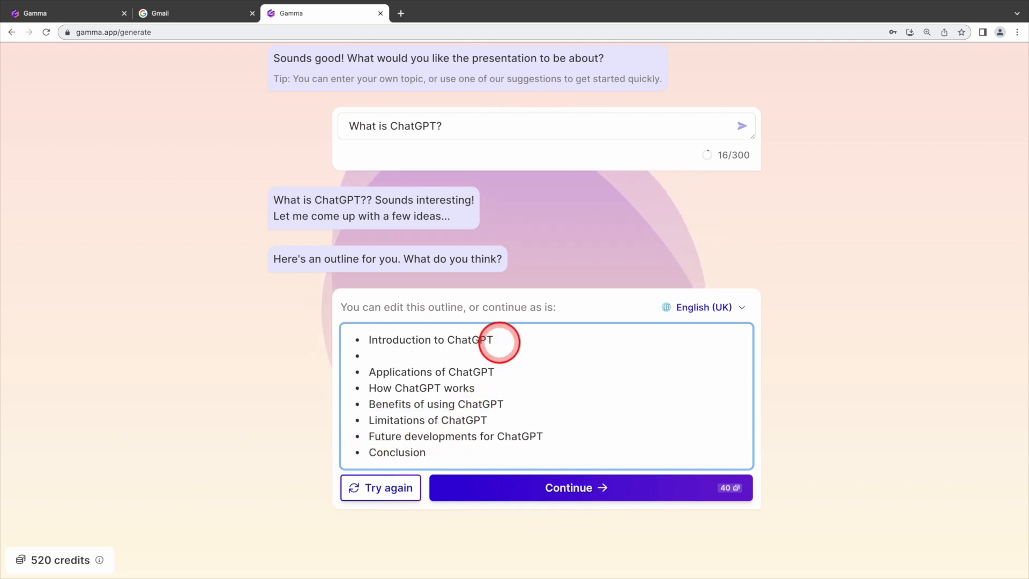
{"action": "type", "text": "History of ChatGPT development"}
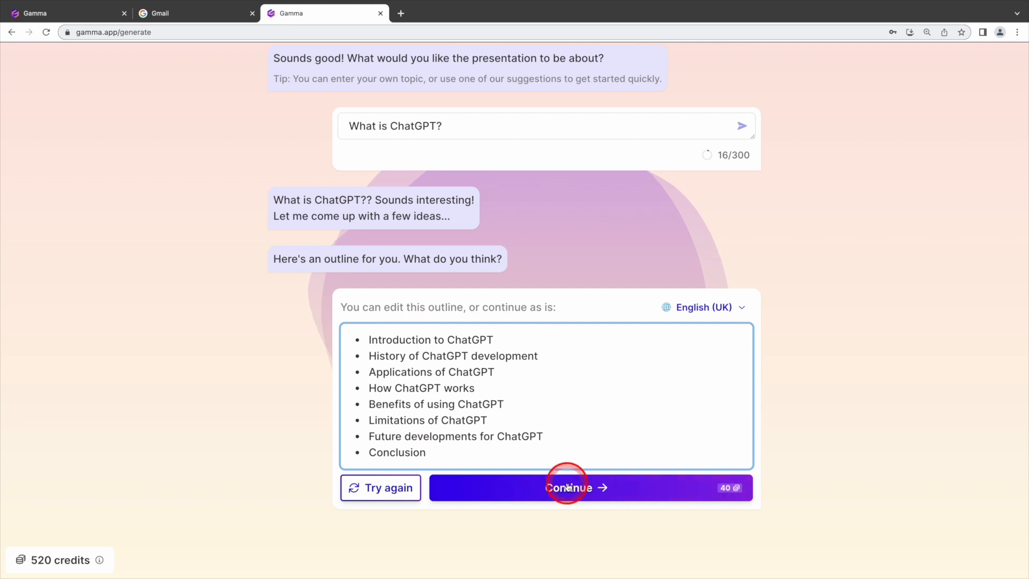
Generate the deck from the edited outline using the Atmosphere theme.
{"action": "left_click", "coordinate": [588, 487]}
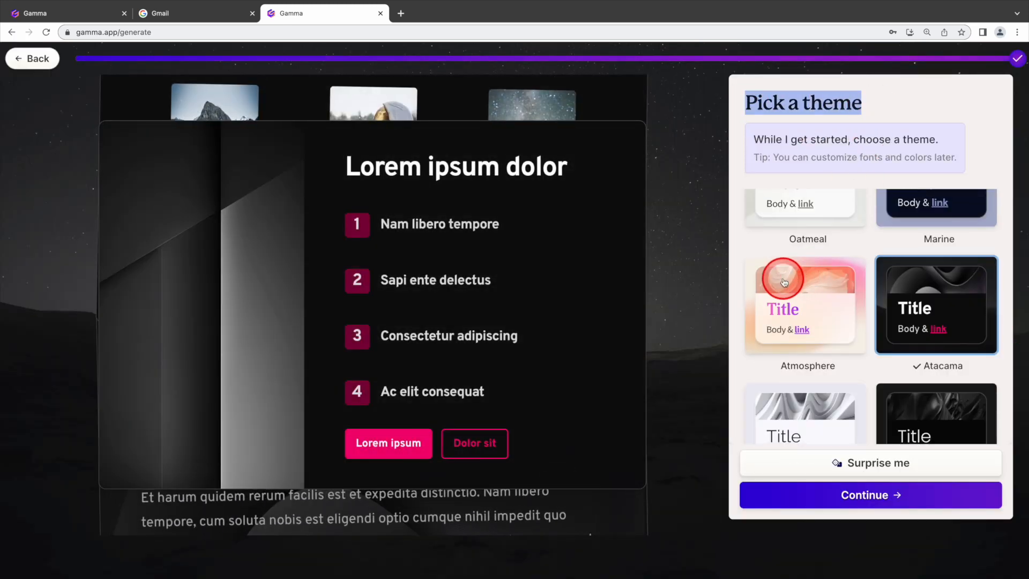
{"action": "left_click", "coordinate": [870, 496]}
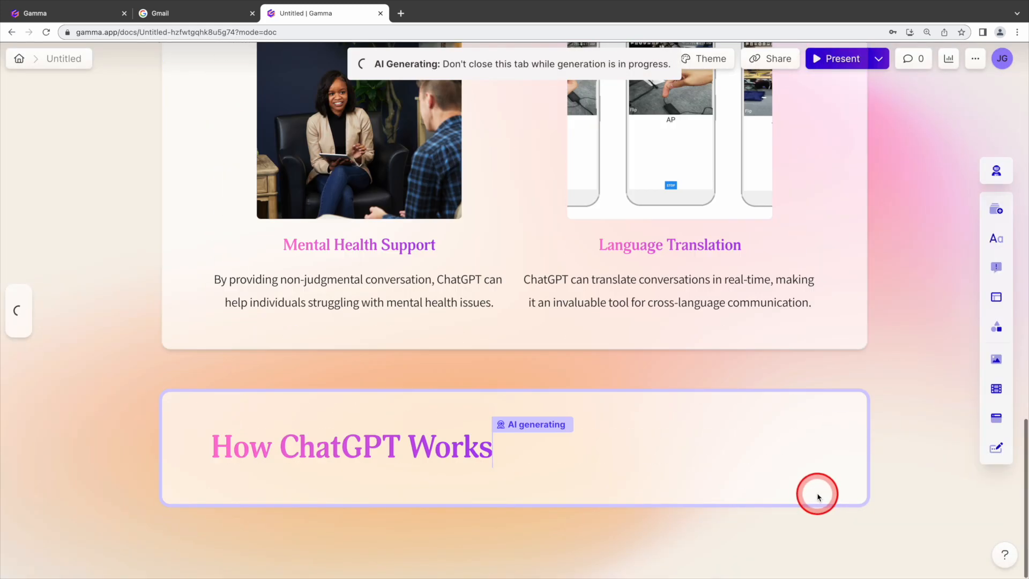
{"action": "scroll", "scroll_direction": "down", "scroll_amount": 3}
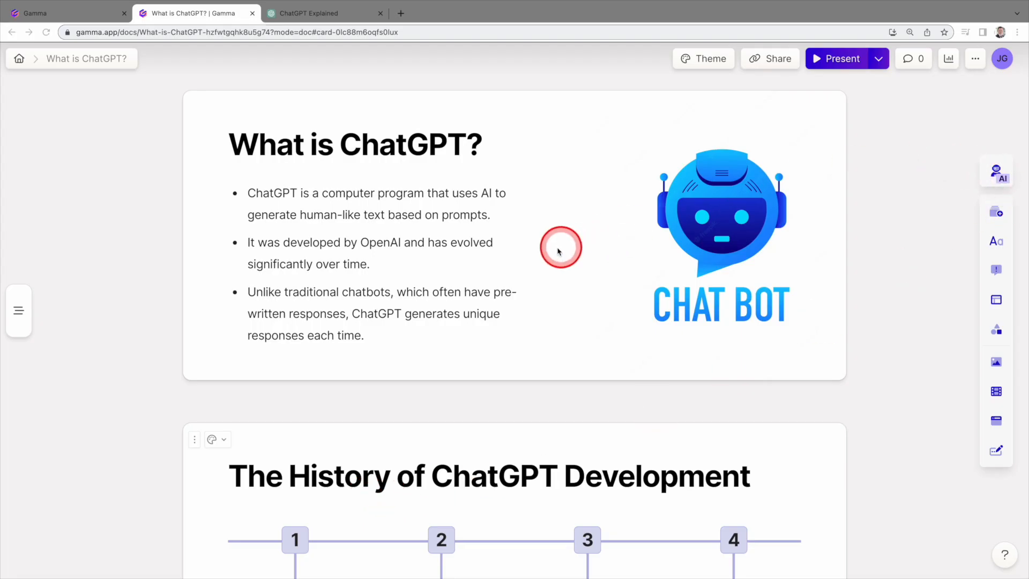
{"action": "mouse_move", "coordinate": [996, 170]}
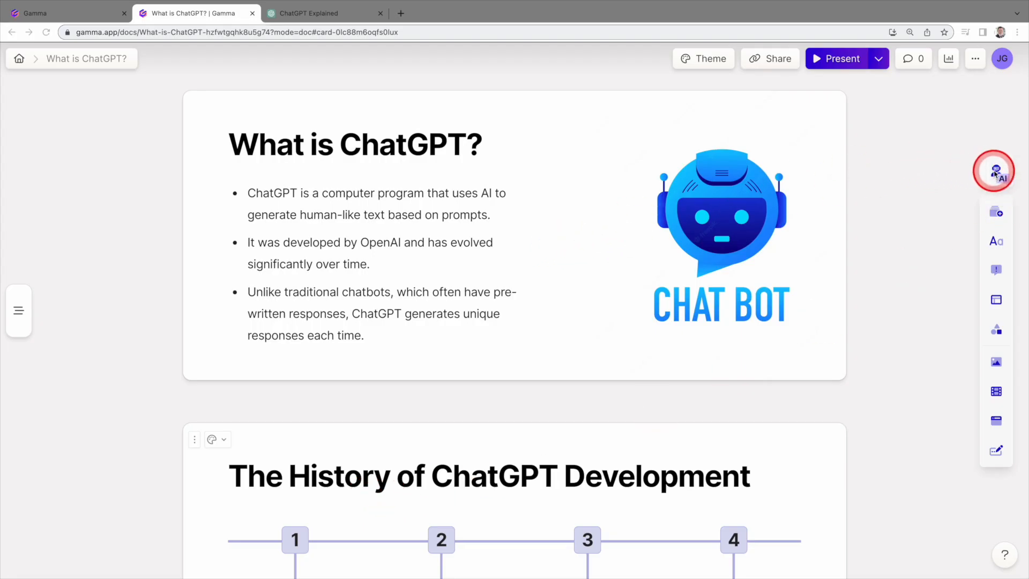
{"action": "mouse_move", "coordinate": [994, 171]}
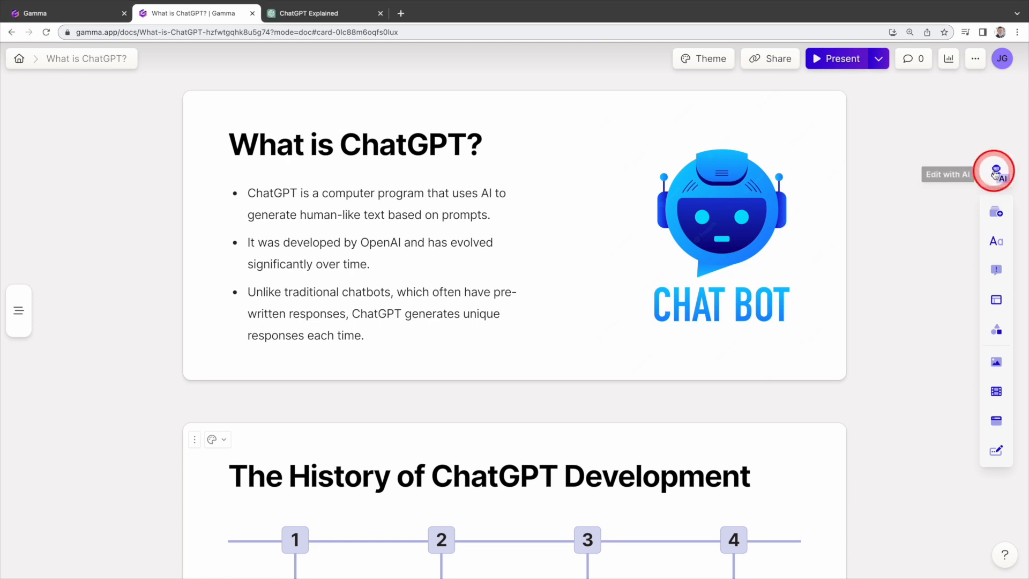
Use Edit with AI to make the 'What is ChatGPT?' card more concise.
{"action": "left_click", "coordinate": [995, 171]}
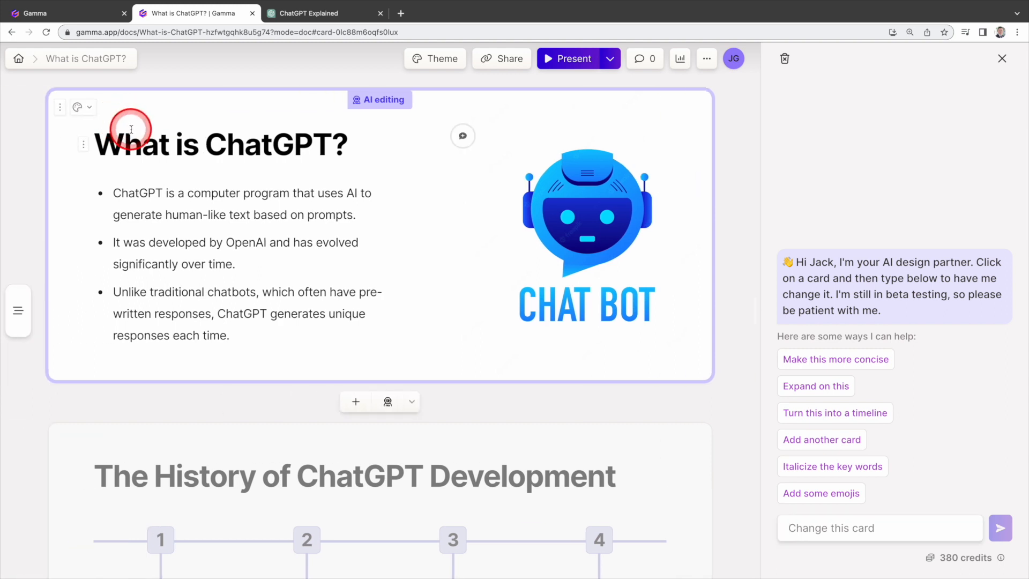
{"action": "left_click", "coordinate": [835, 359]}
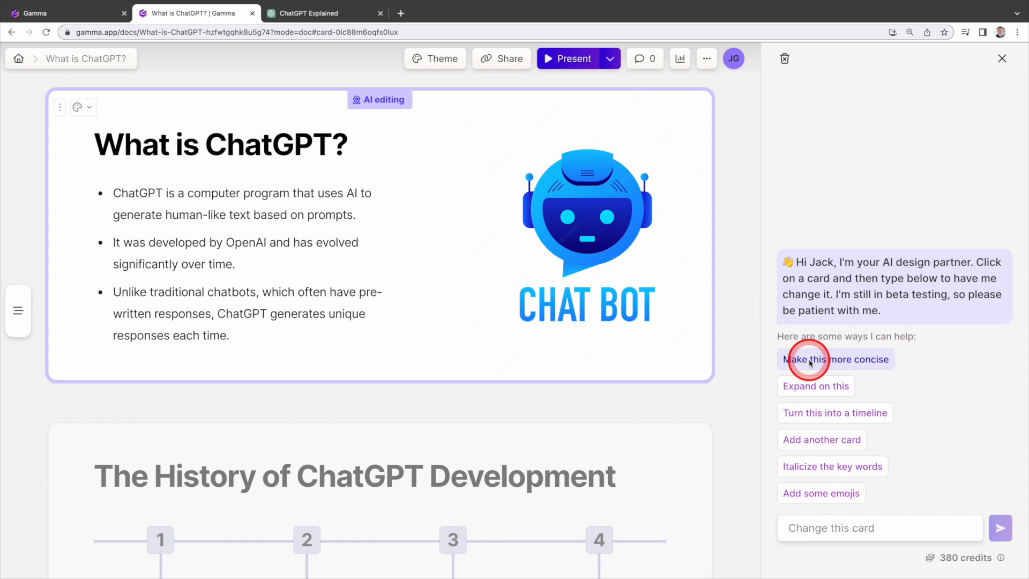
{"action": "left_click", "coordinate": [835, 359]}
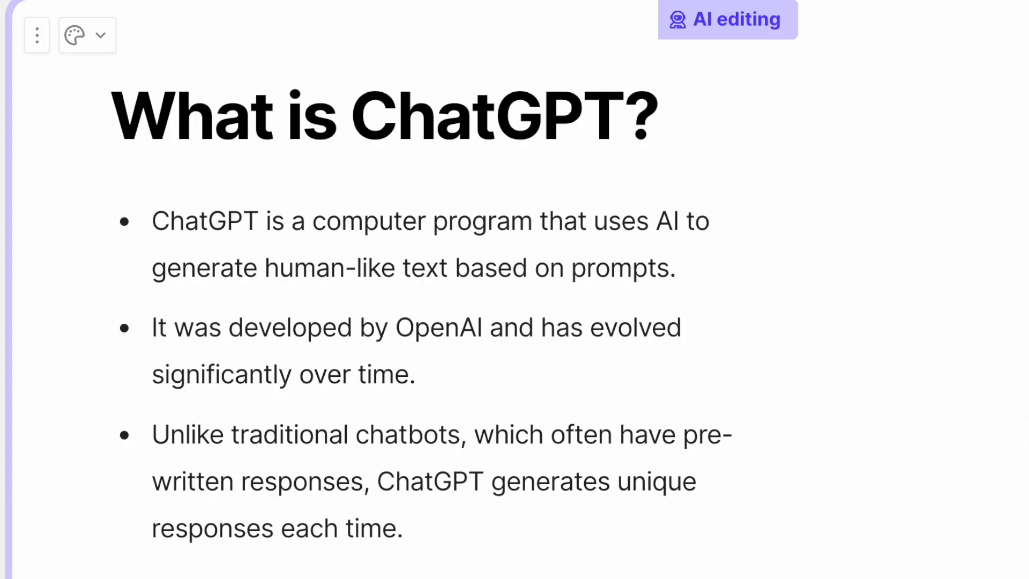
{"action": "left_click", "coordinate": [727, 19]}
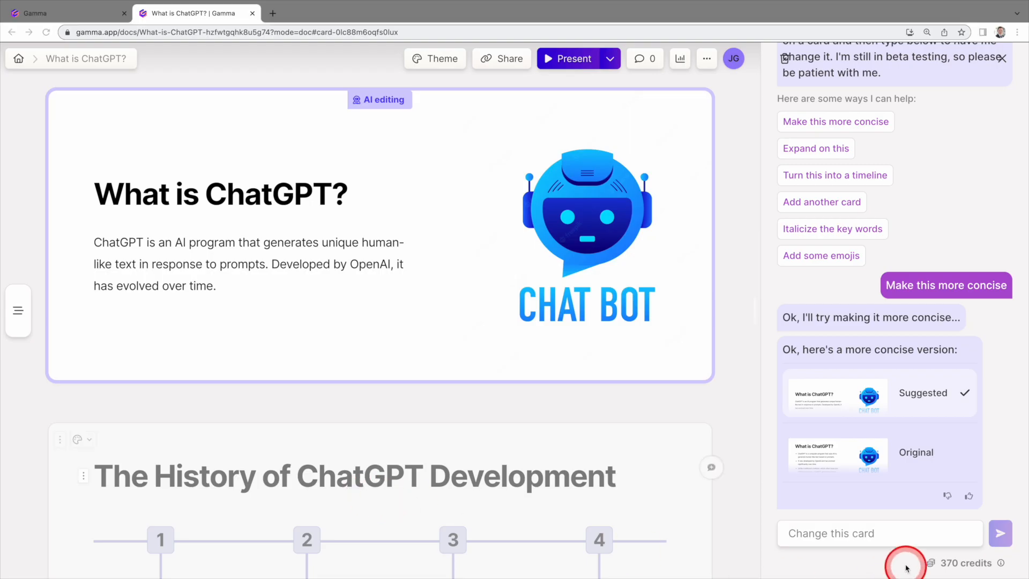
Try AI rewrites 'make it for 12 year-old' and 'make this for COO', then keep the original bullets.
{"action": "left_click", "coordinate": [879, 533]}
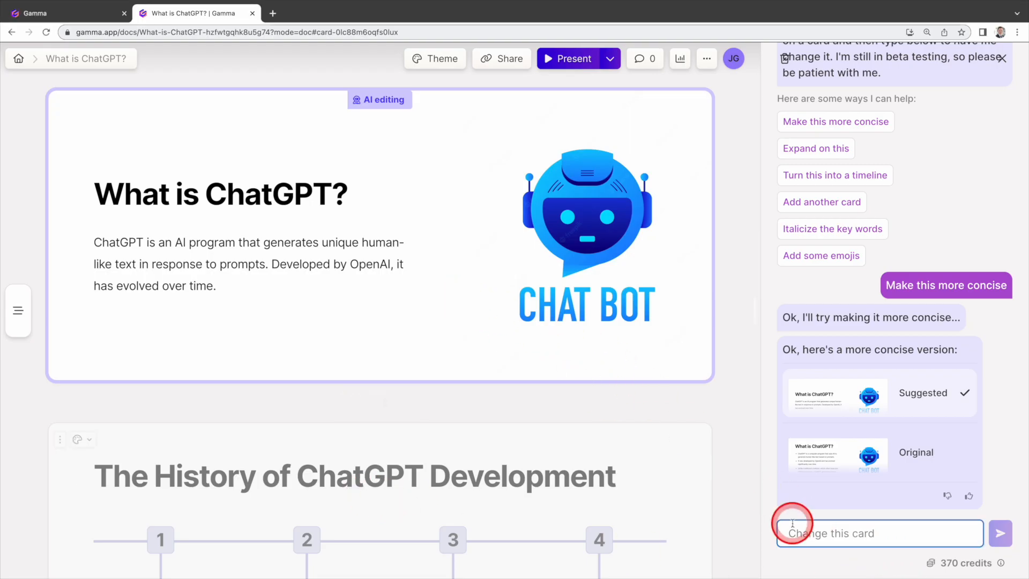
{"action": "type", "text": "make it for 12 ya"}
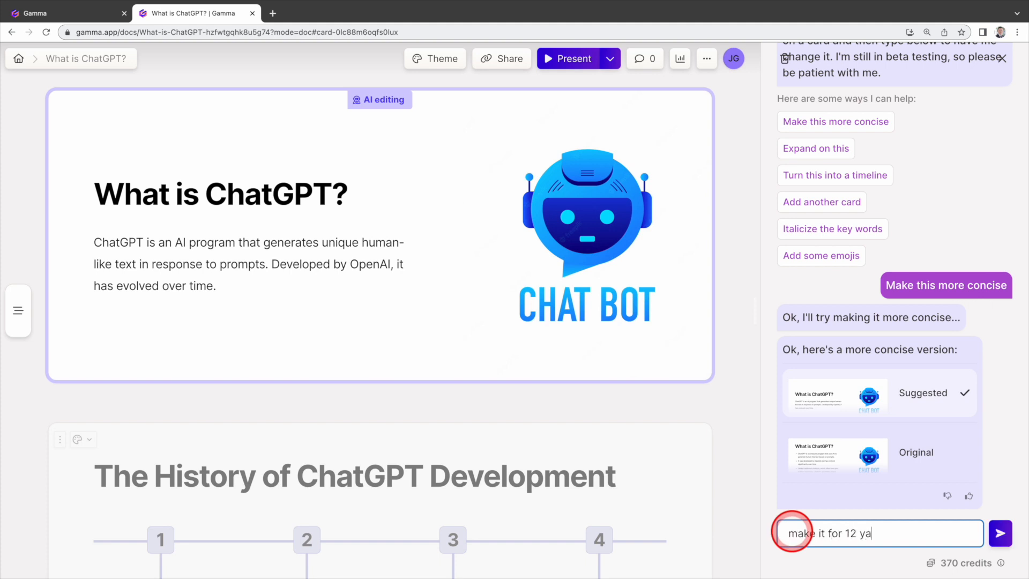
{"action": "left_click", "coordinate": [1000, 533]}
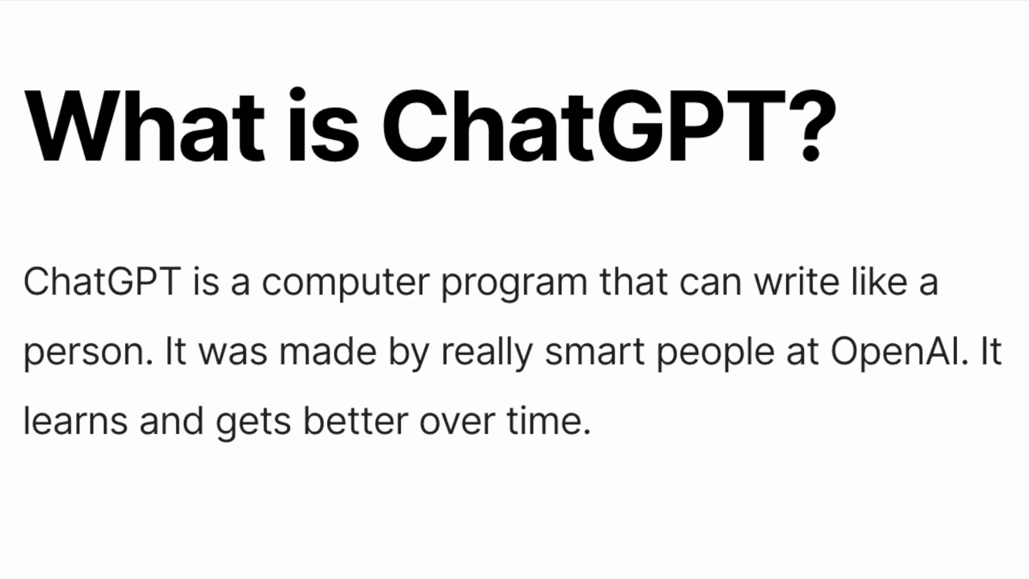
{"action": "type", "text": "make this for CO"}
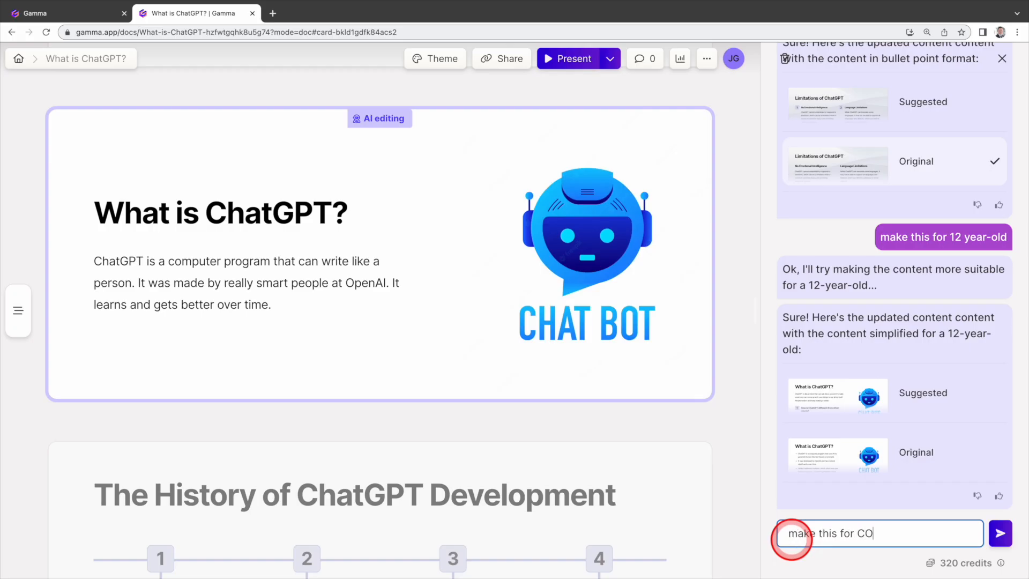
{"action": "left_click", "coordinate": [1000, 533]}
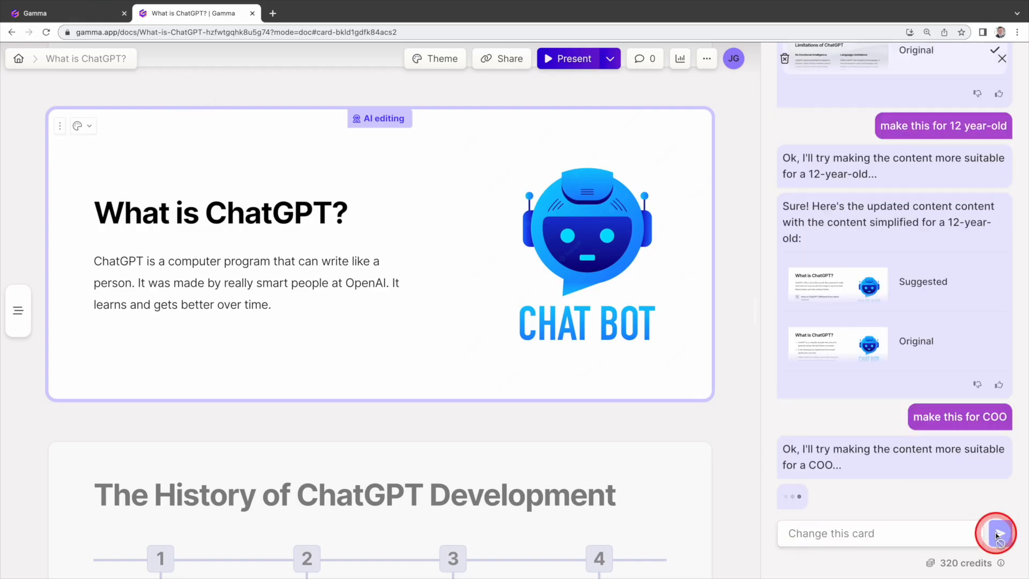
{"action": "left_click", "coordinate": [998, 532]}
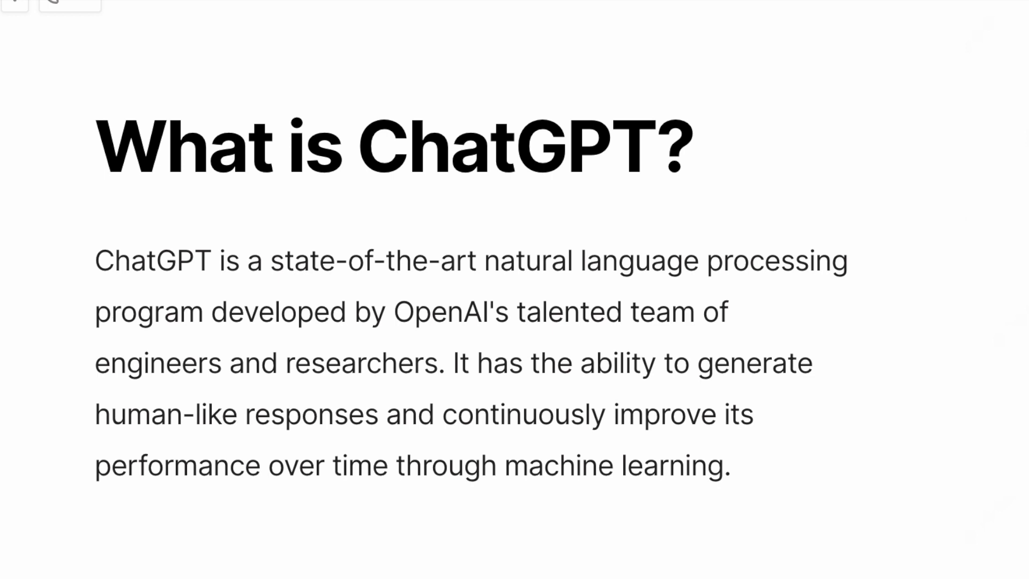
{"action": "left_click", "coordinate": [997, 533]}
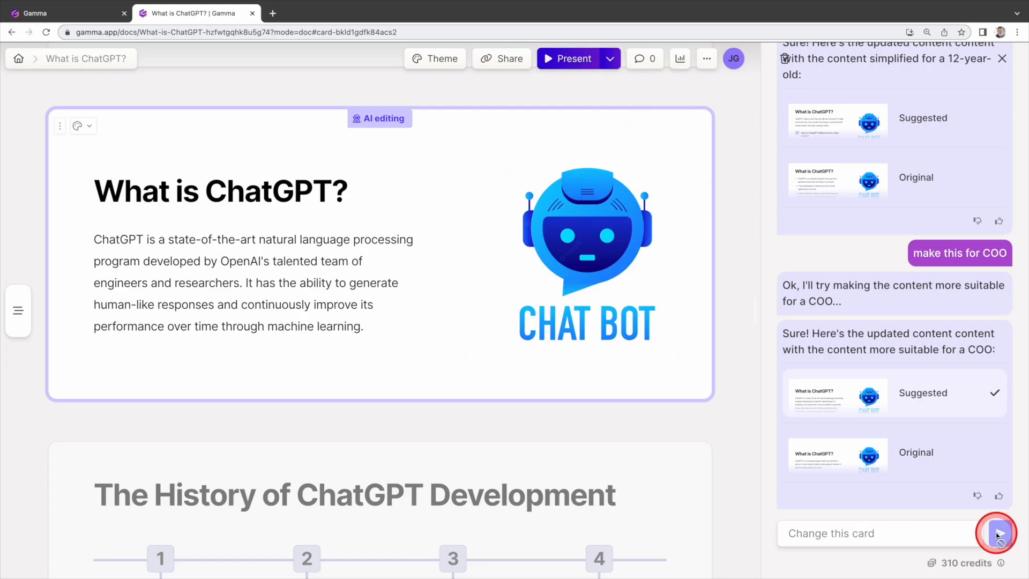
{"action": "left_click", "coordinate": [999, 533]}
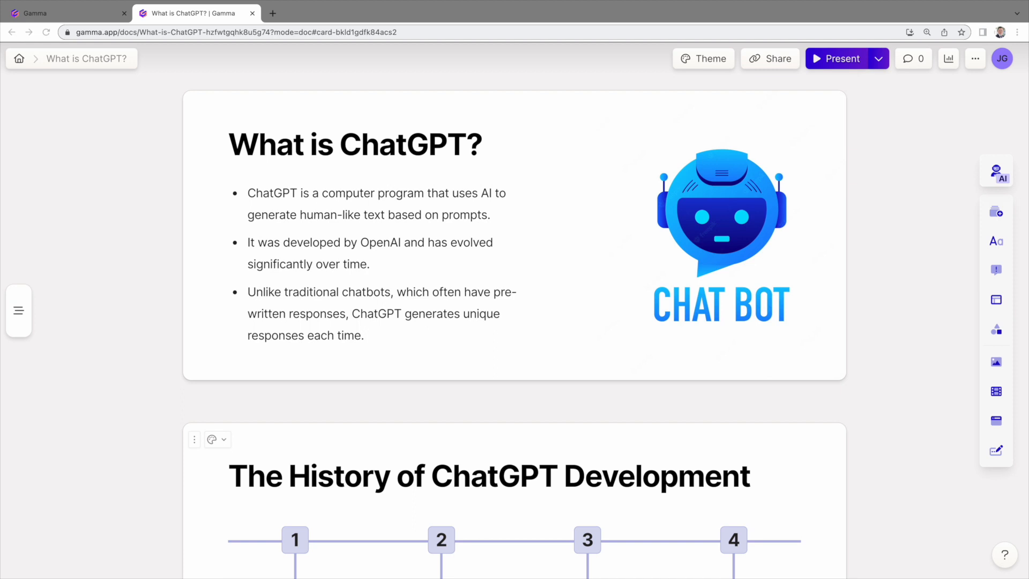
Switch the Benefits of Using ChatGPT card to an Images with text layout and start adding an Efficiency image.
{"action": "left_click", "coordinate": [279, 292]}
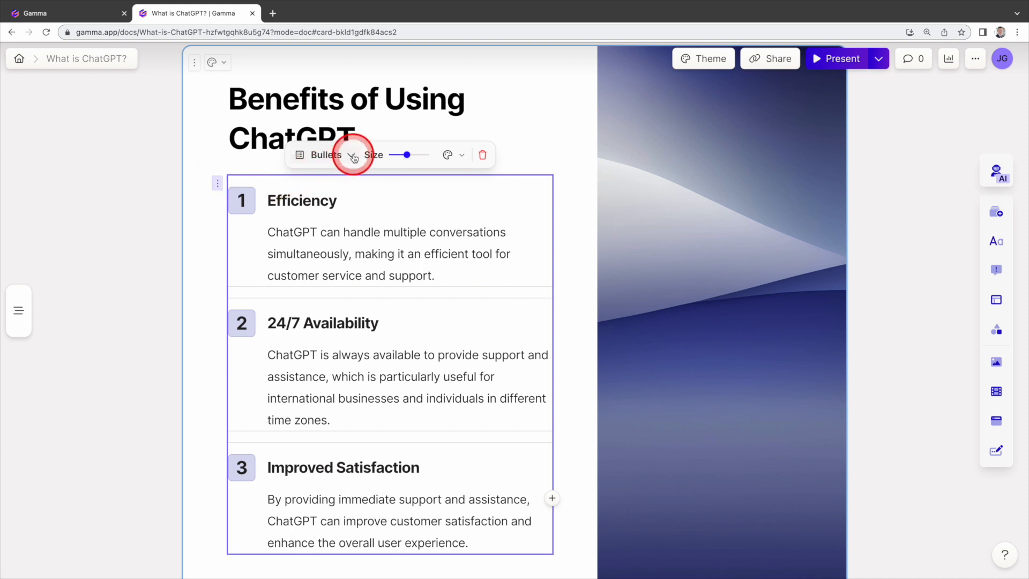
{"action": "left_click", "coordinate": [351, 157]}
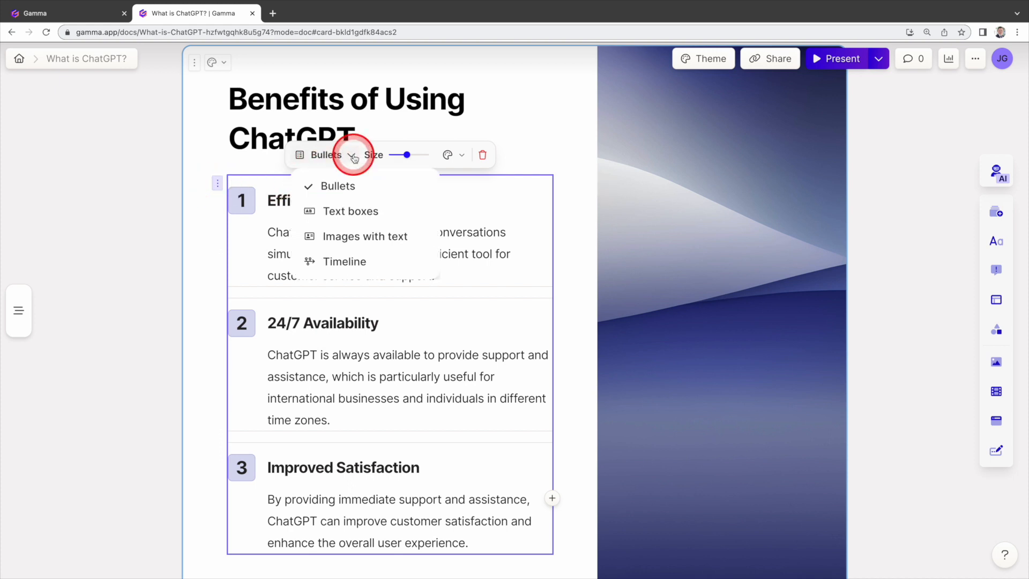
{"action": "left_click", "coordinate": [365, 236]}
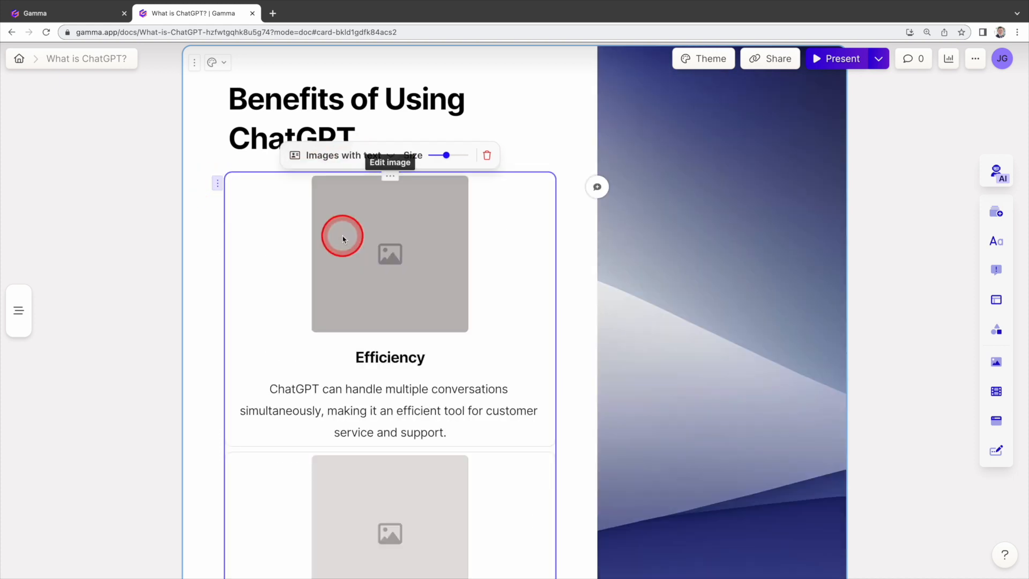
{"action": "mouse_move", "coordinate": [391, 256]}
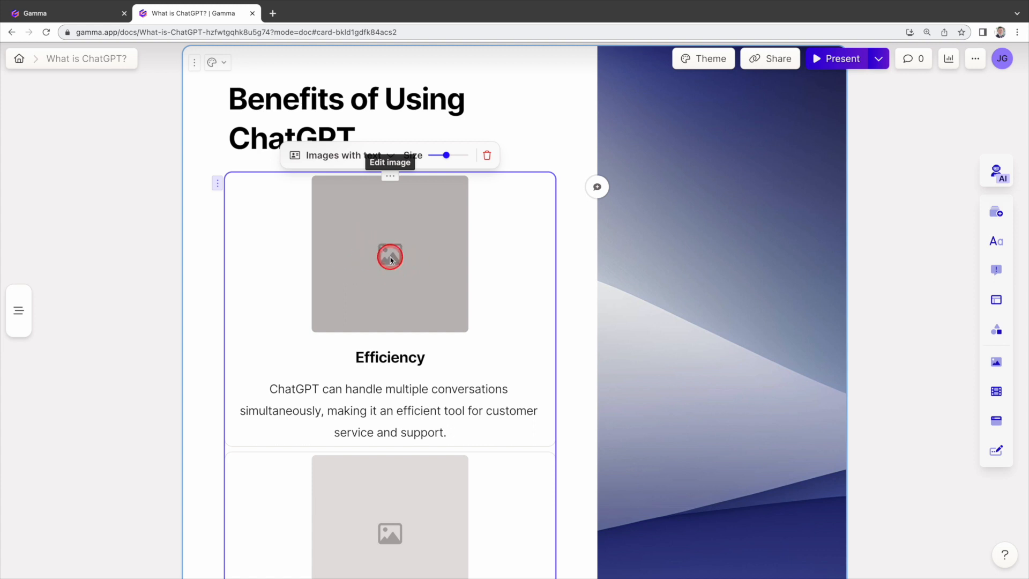
{"action": "left_click", "coordinate": [389, 256]}
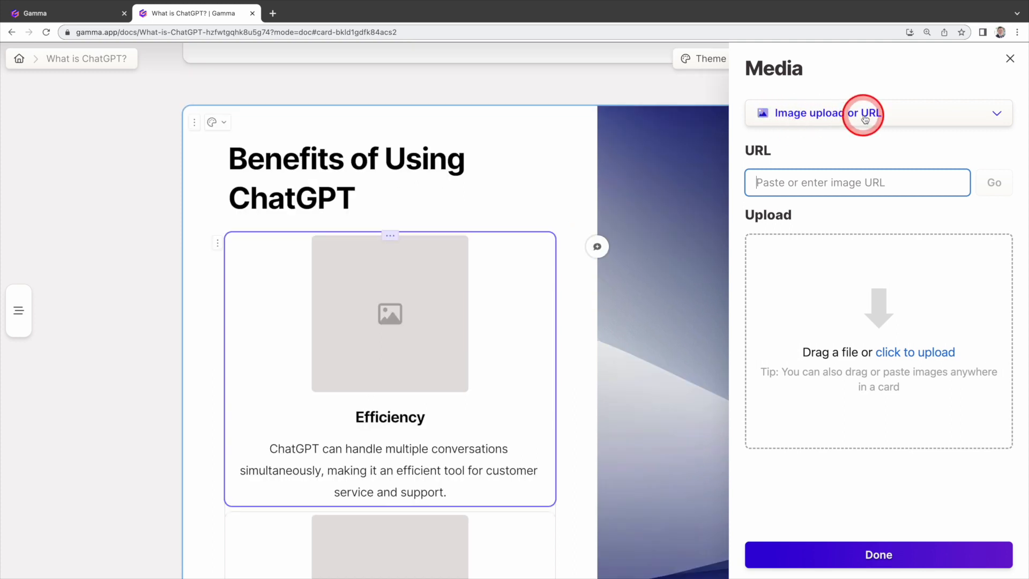
Web-search images for 'efficiency' and set the first result as the Efficiency block image.
{"action": "left_click", "coordinate": [878, 113]}
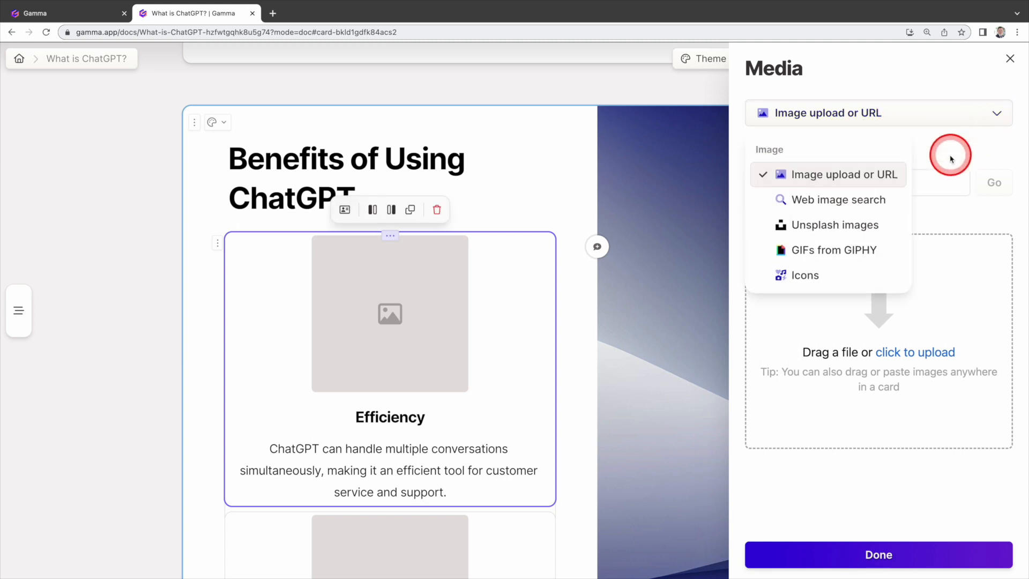
{"action": "left_click", "coordinate": [839, 199]}
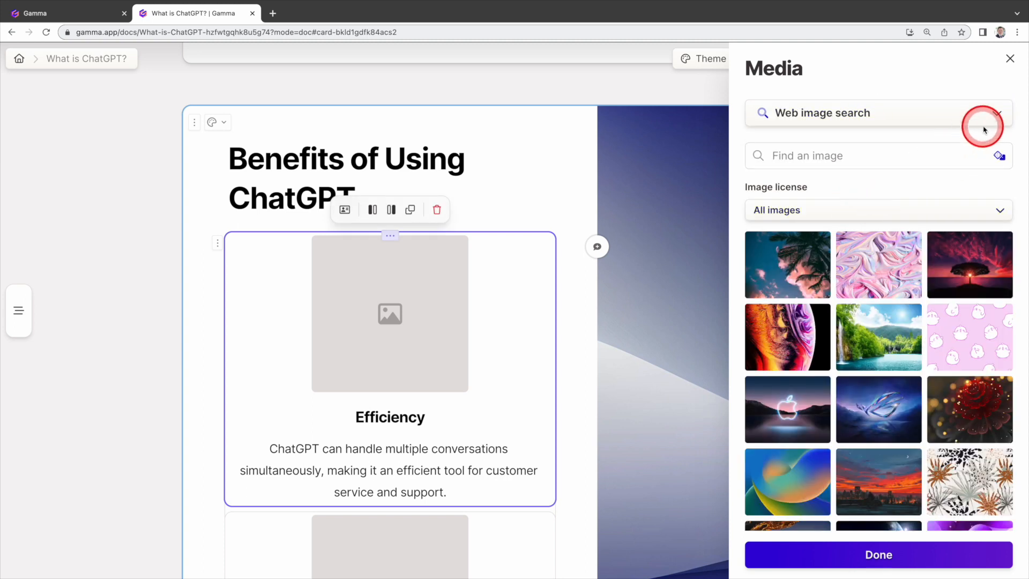
{"action": "left_click", "coordinate": [997, 113]}
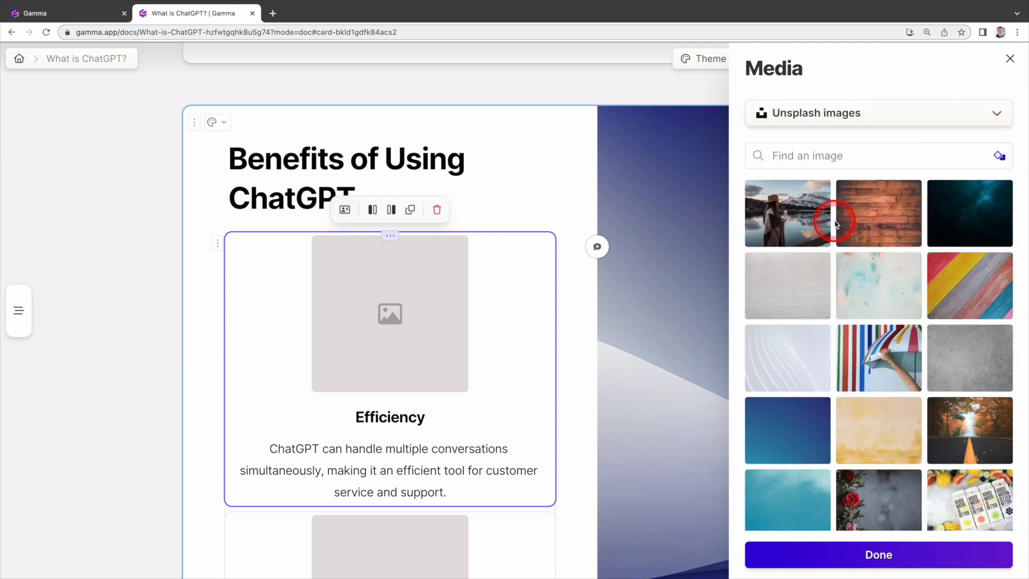
{"action": "left_click", "coordinate": [878, 113]}
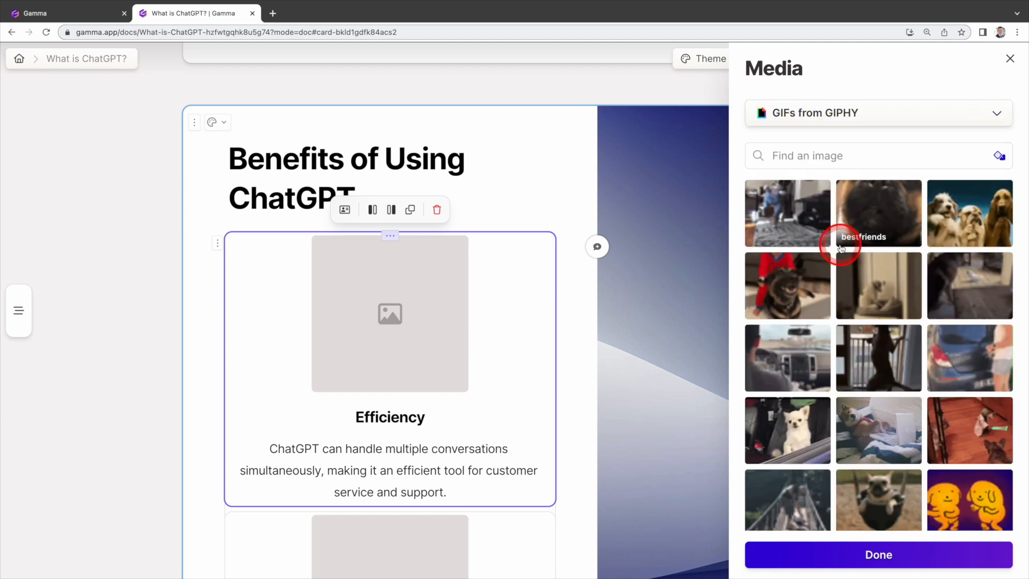
{"action": "left_click", "coordinate": [878, 113]}
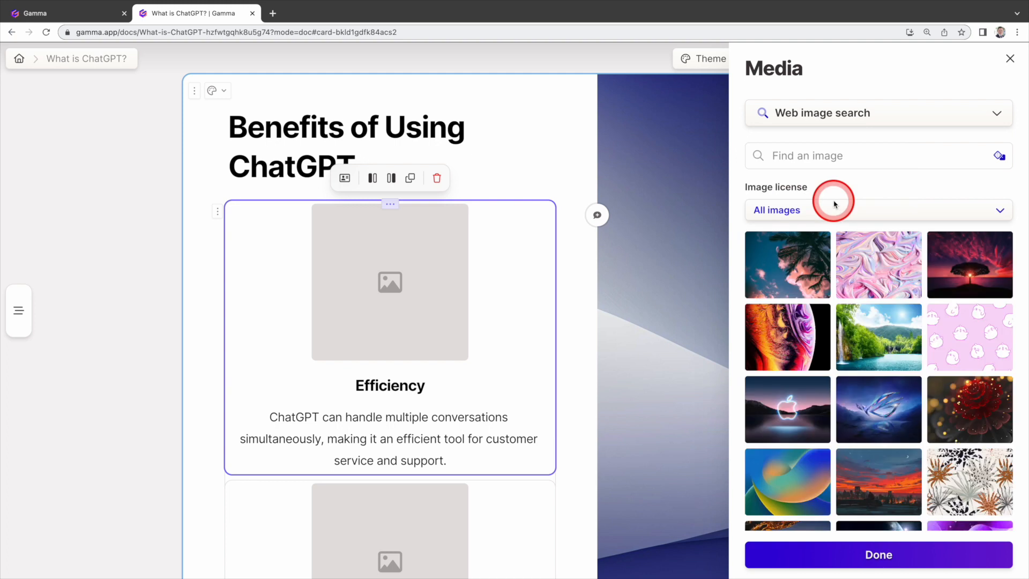
{"action": "left_click", "coordinate": [853, 156]}
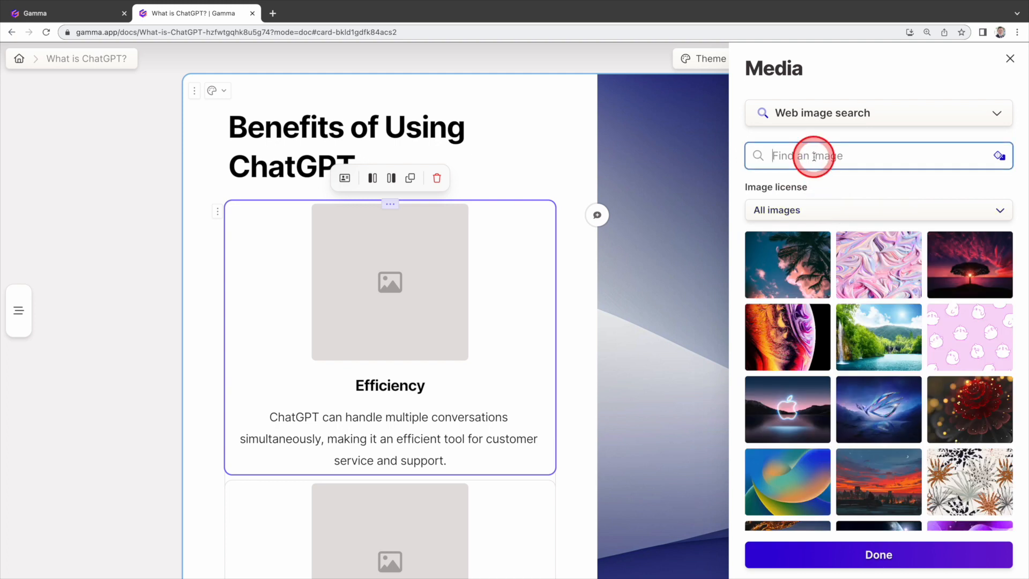
{"action": "type", "text": "efficiency"}
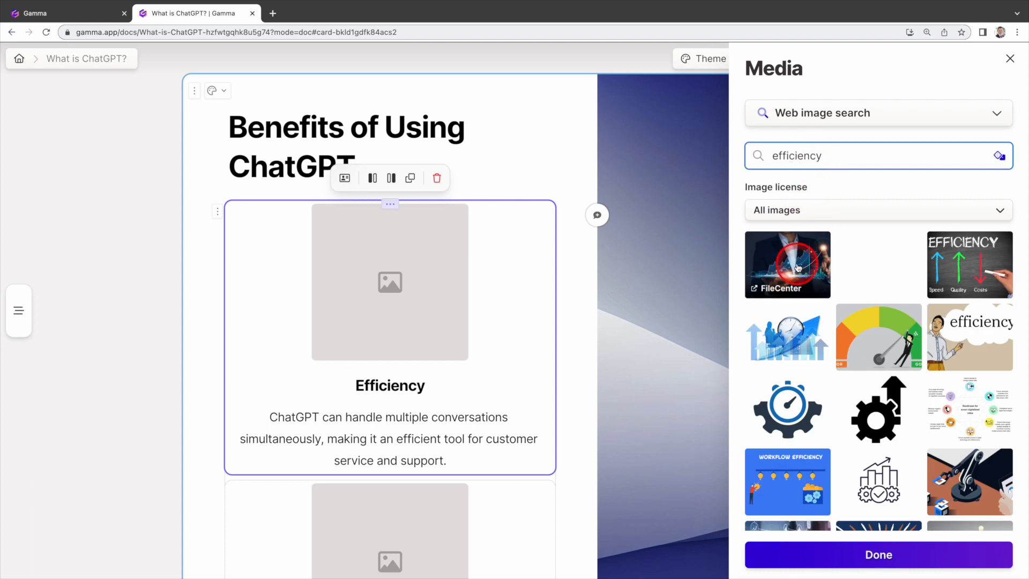
{"action": "left_click", "coordinate": [787, 265]}
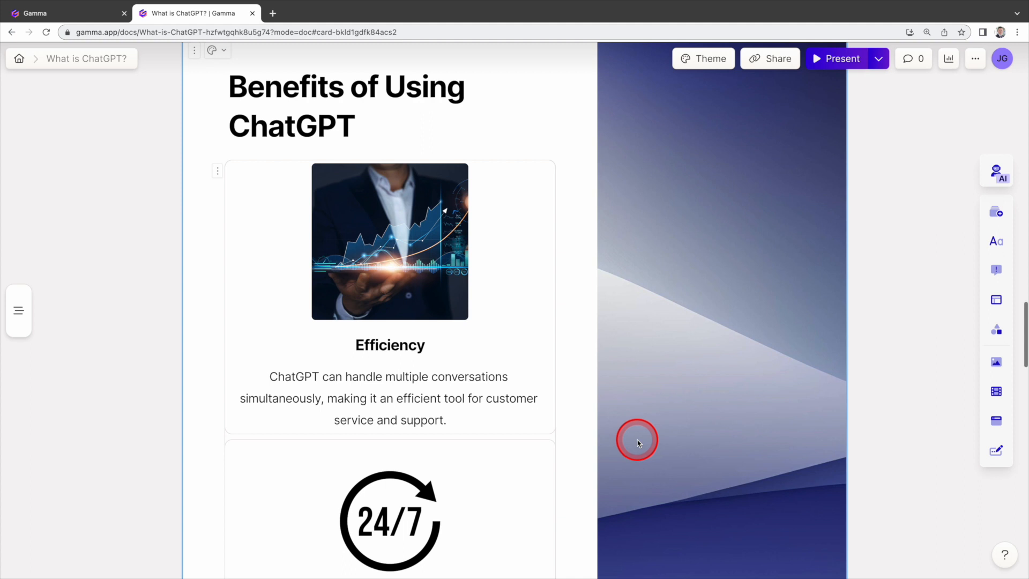
Set a web-searched 'ChatGPT' screenshot as the Conclusion card's background image.
{"action": "scroll", "scroll_direction": "down", "scroll_amount": 3}
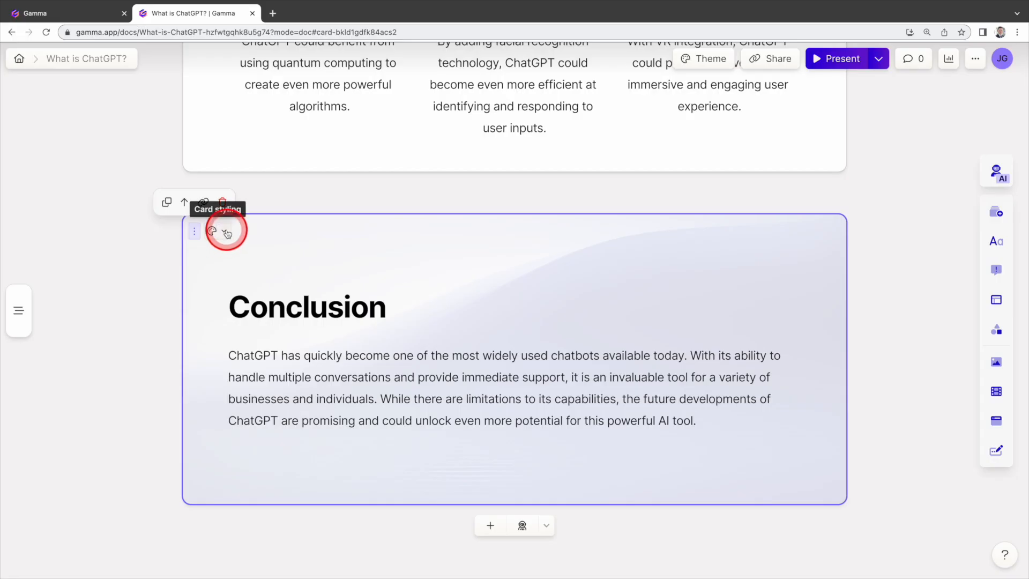
{"action": "left_click", "coordinate": [214, 231]}
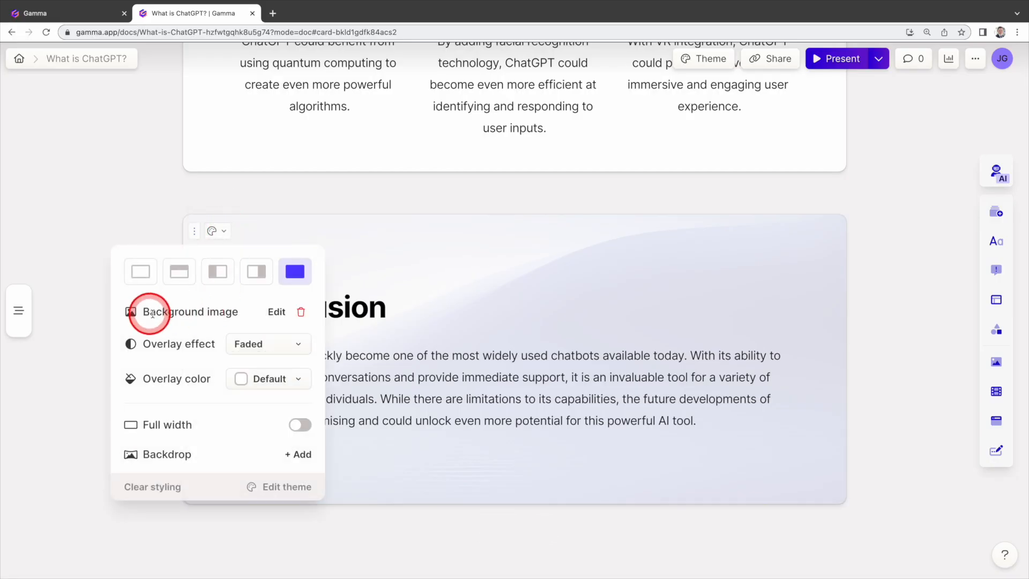
{"action": "left_click", "coordinate": [276, 312]}
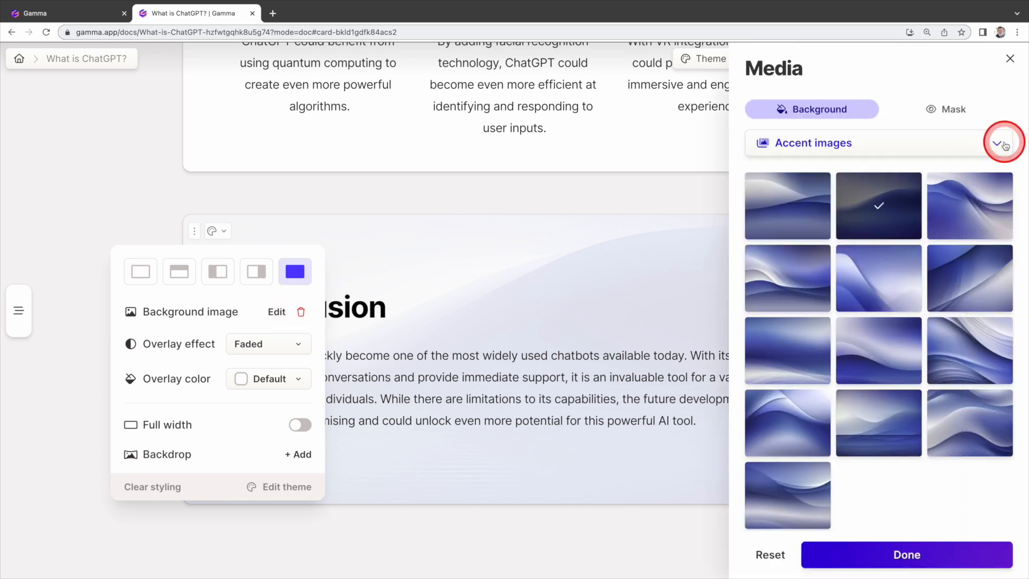
{"action": "left_click", "coordinate": [1010, 143]}
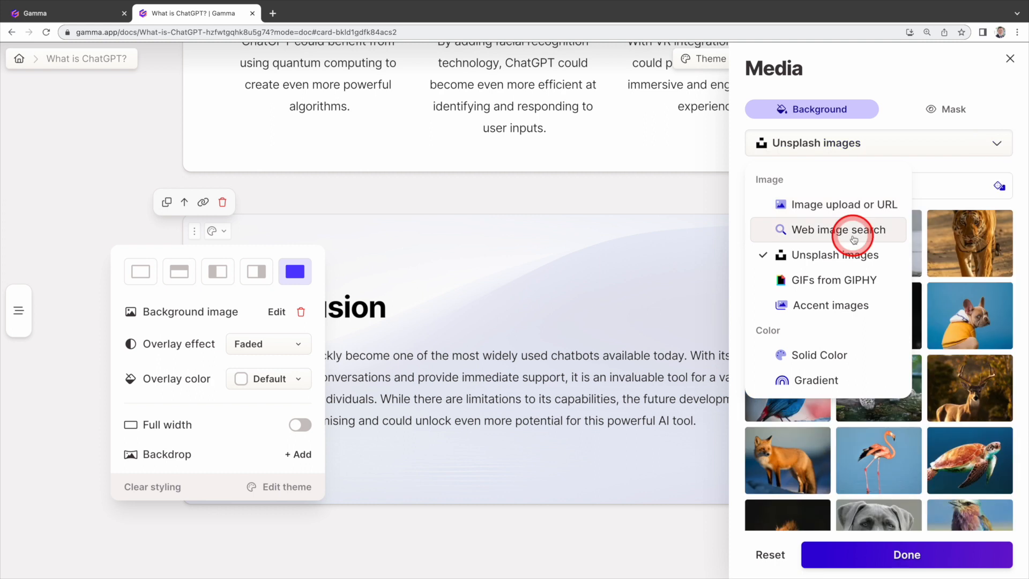
{"action": "left_click", "coordinate": [834, 230]}
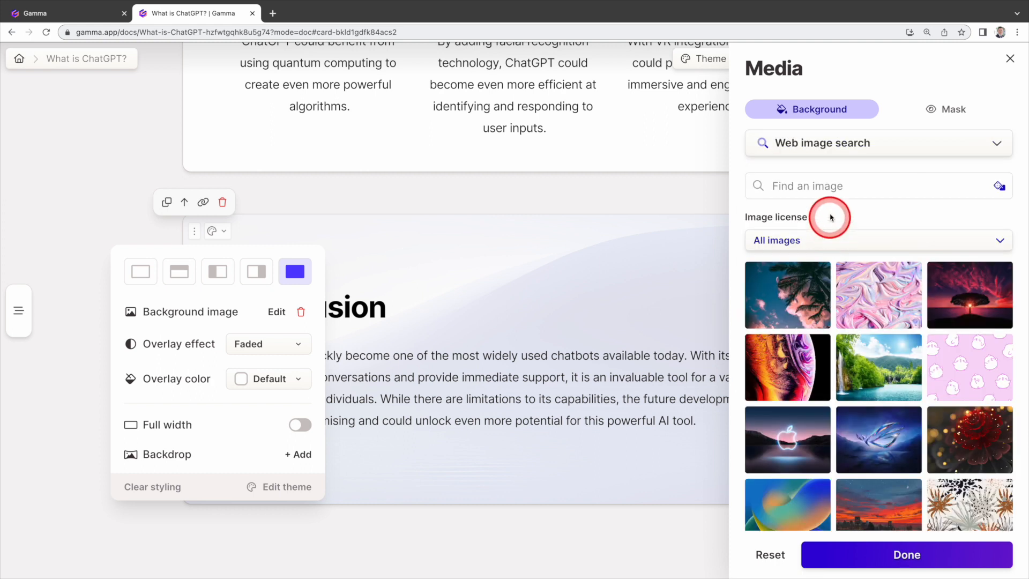
{"action": "type", "text": "c"}
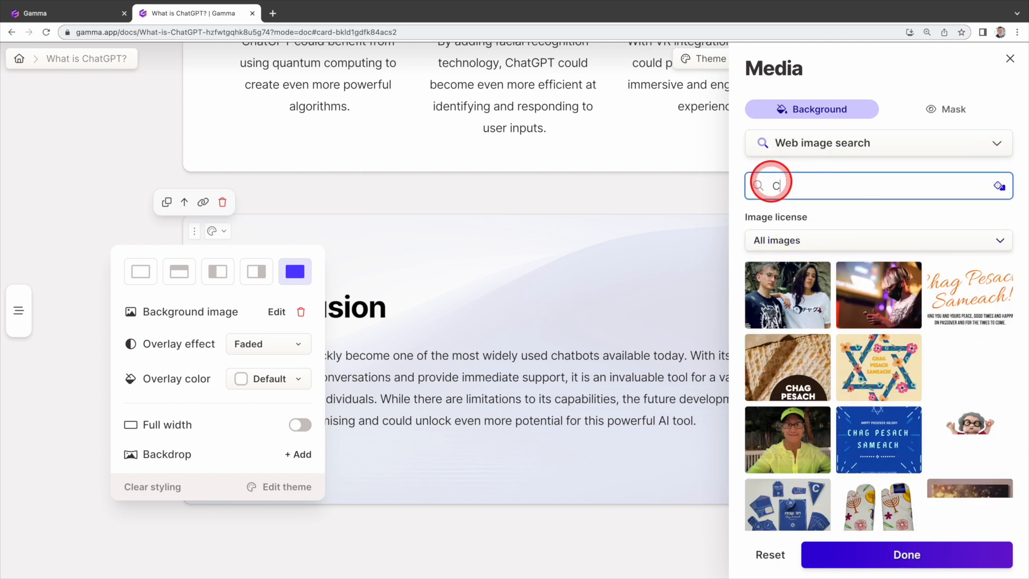
{"action": "type", "text": "hatGPT"}
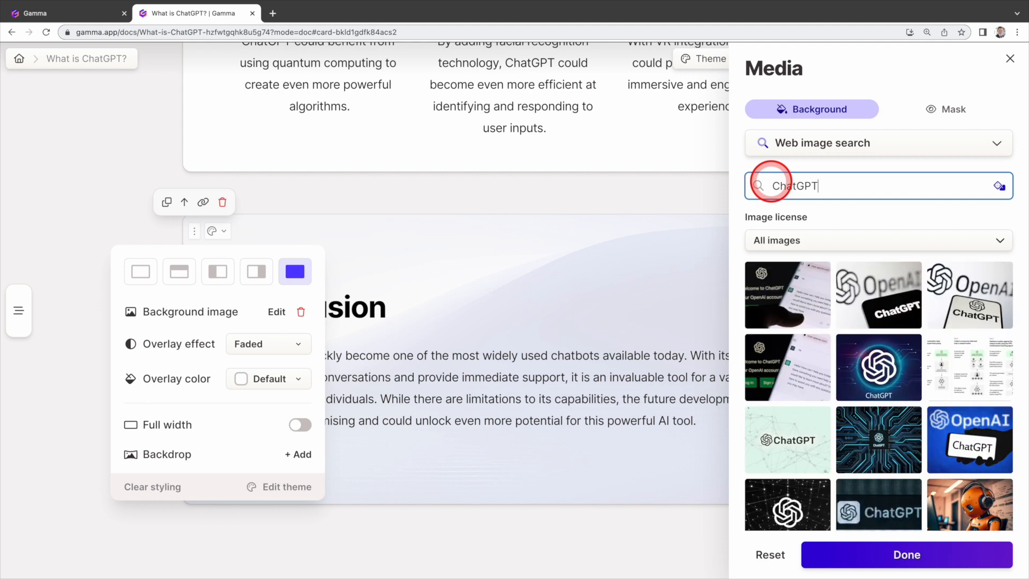
{"action": "left_click", "coordinate": [787, 293]}
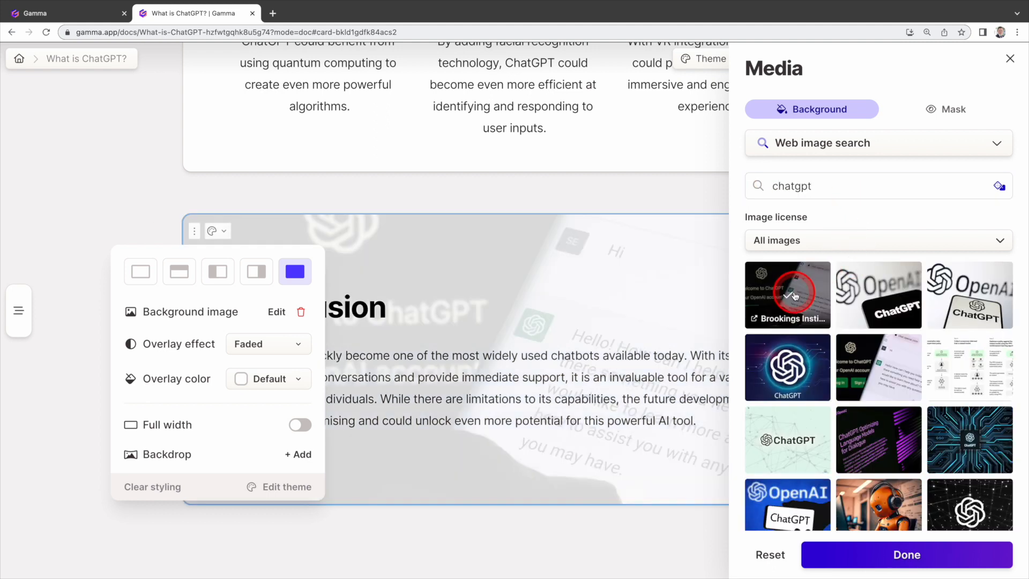
{"action": "left_click", "coordinate": [907, 554]}
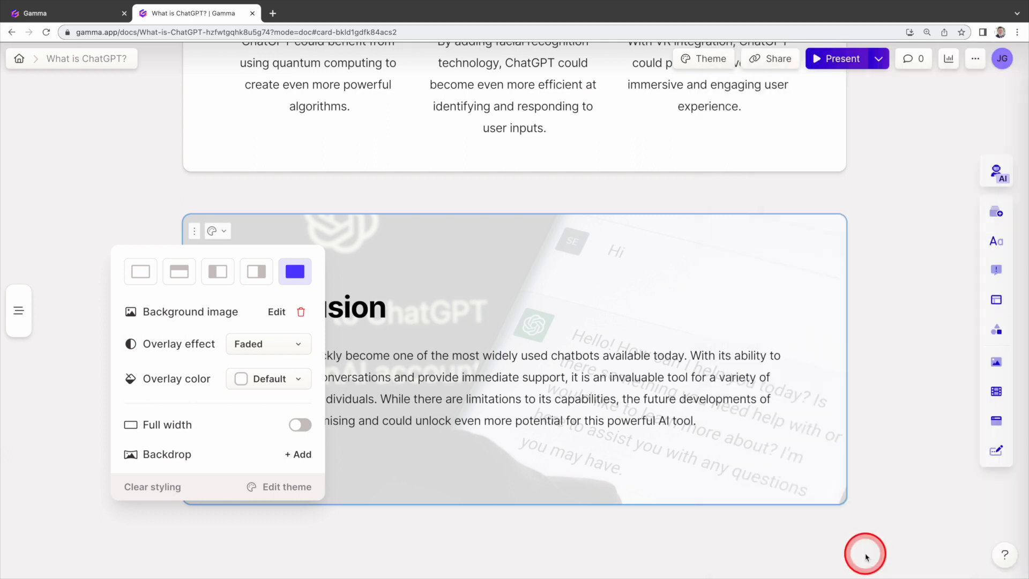
{"action": "left_click", "coordinate": [236, 256]}
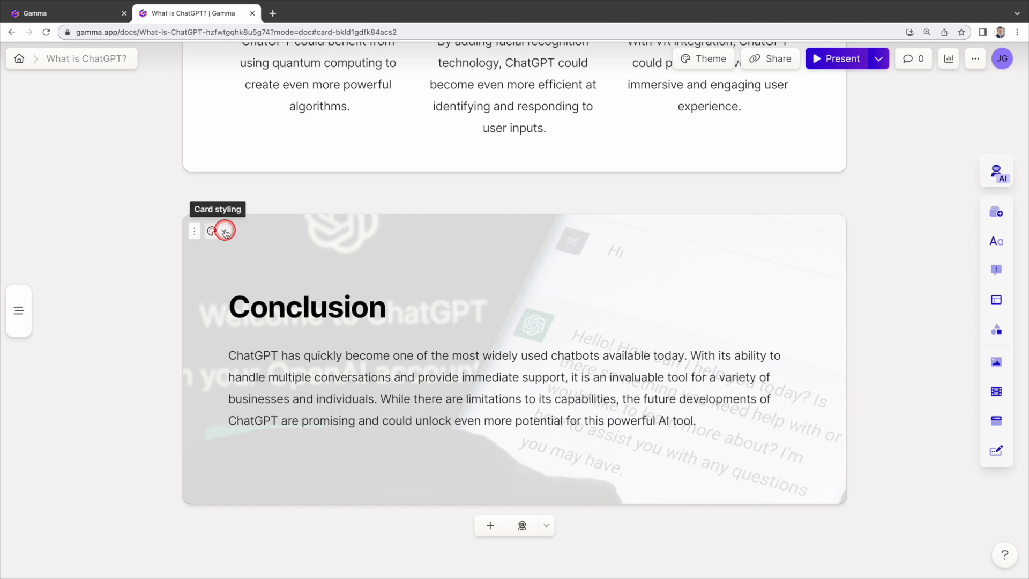
{"action": "left_click", "coordinate": [218, 230]}
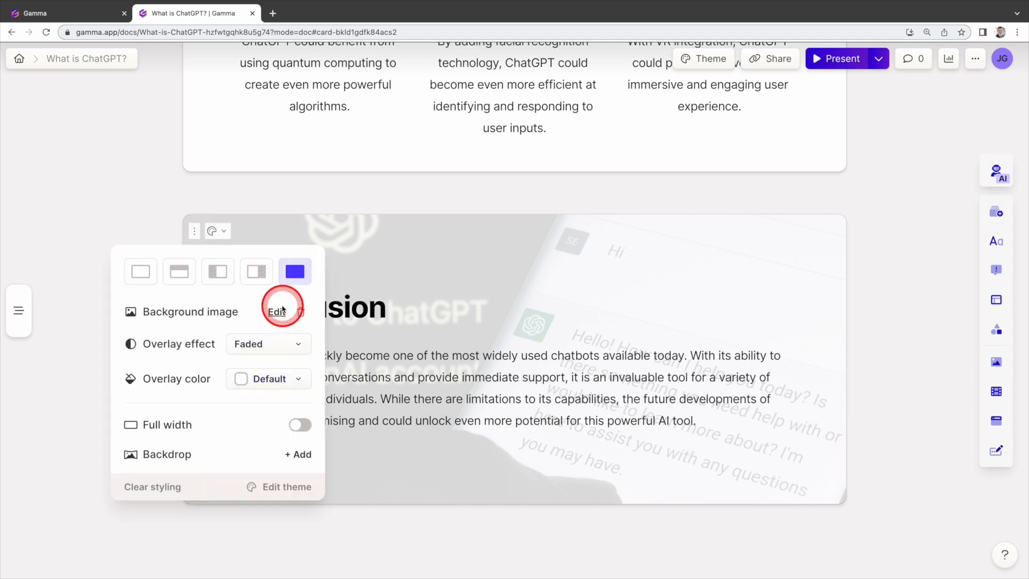
{"action": "left_click", "coordinate": [268, 343]}
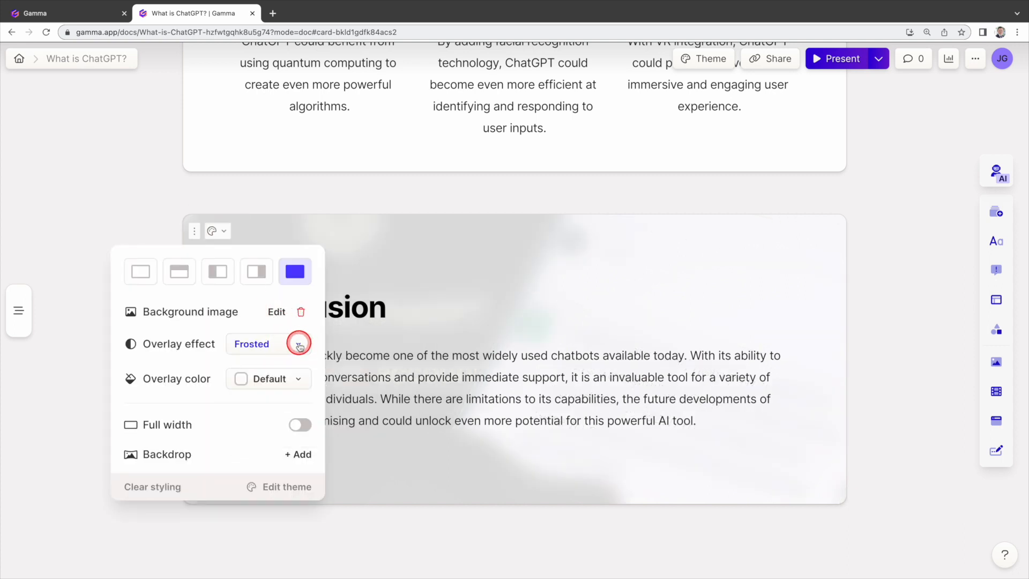
{"action": "left_click", "coordinate": [267, 343]}
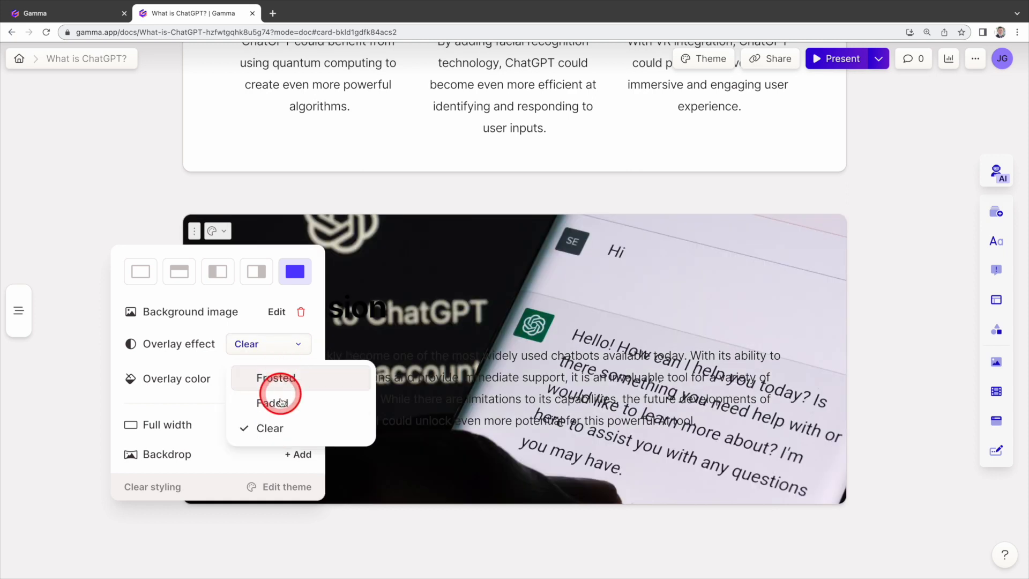
{"action": "left_click", "coordinate": [274, 403]}
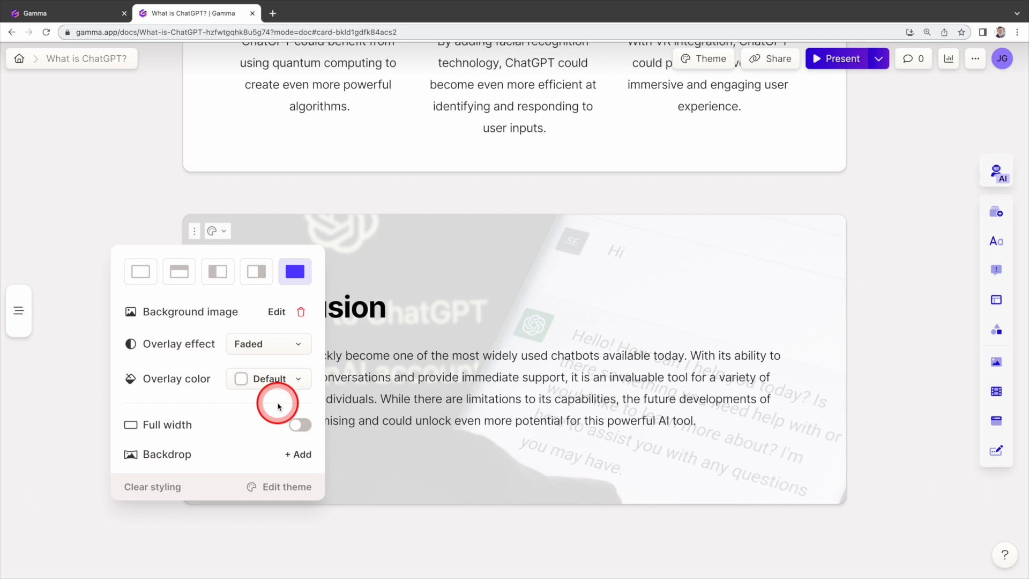
{"action": "left_click", "coordinate": [277, 402]}
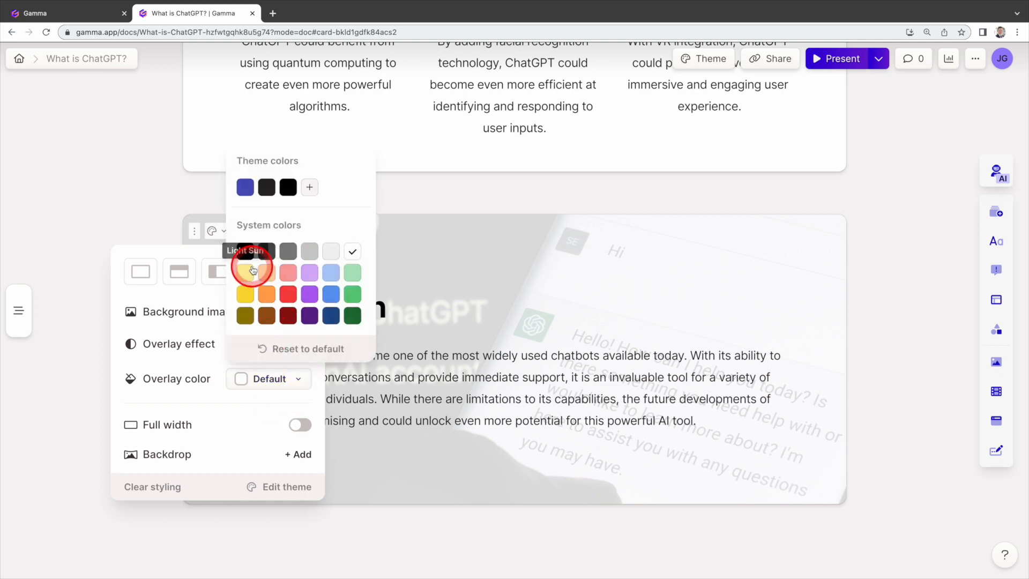
{"action": "left_click", "coordinate": [347, 251]}
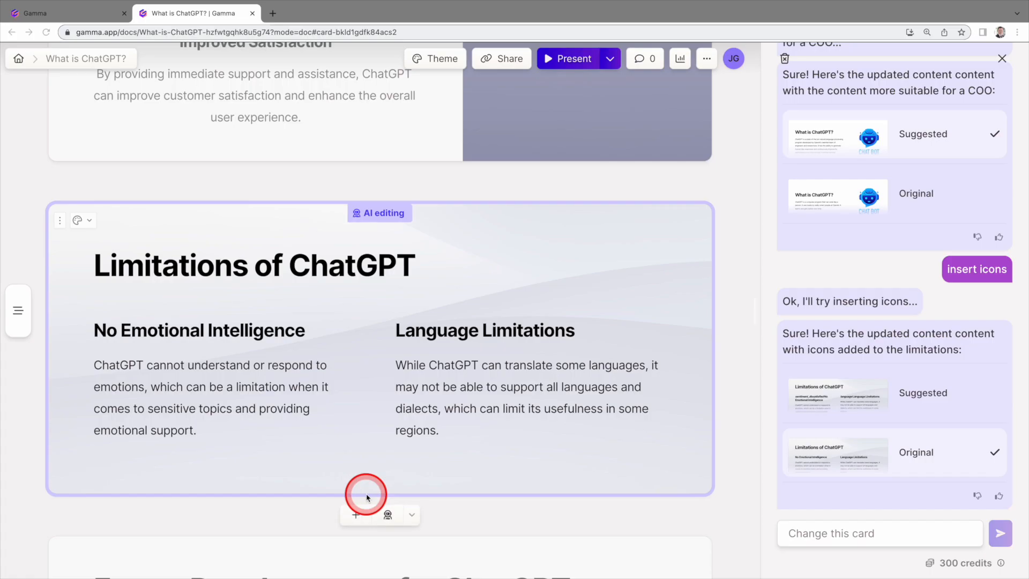
{"action": "mouse_move", "coordinate": [643, 316]}
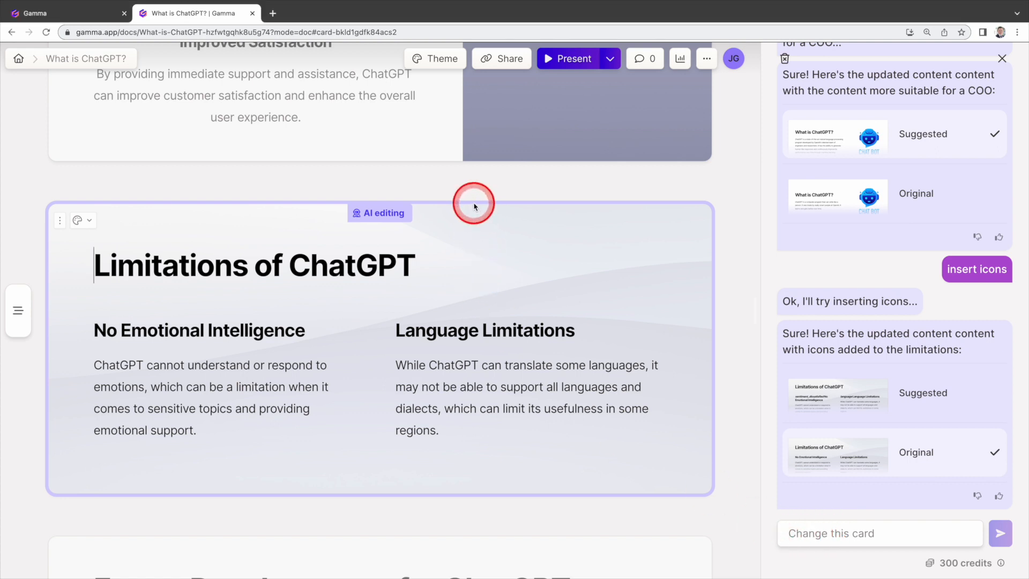
Ask the AI editor to 'change to large bullet list' on the Limitations of ChatGPT card.
{"action": "left_click", "coordinate": [879, 533]}
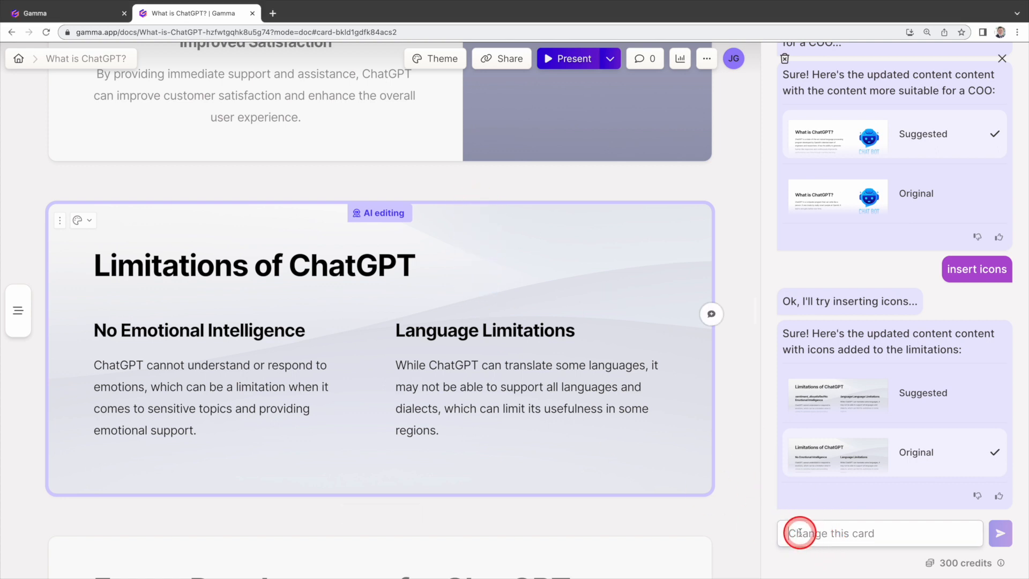
{"action": "type", "text": "change to large"}
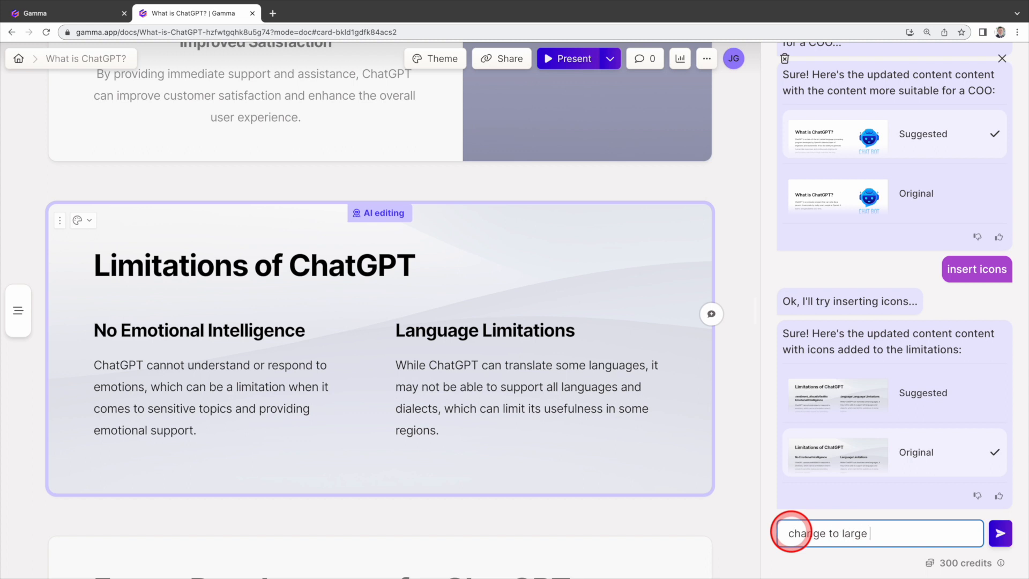
{"action": "left_click", "coordinate": [1001, 533]}
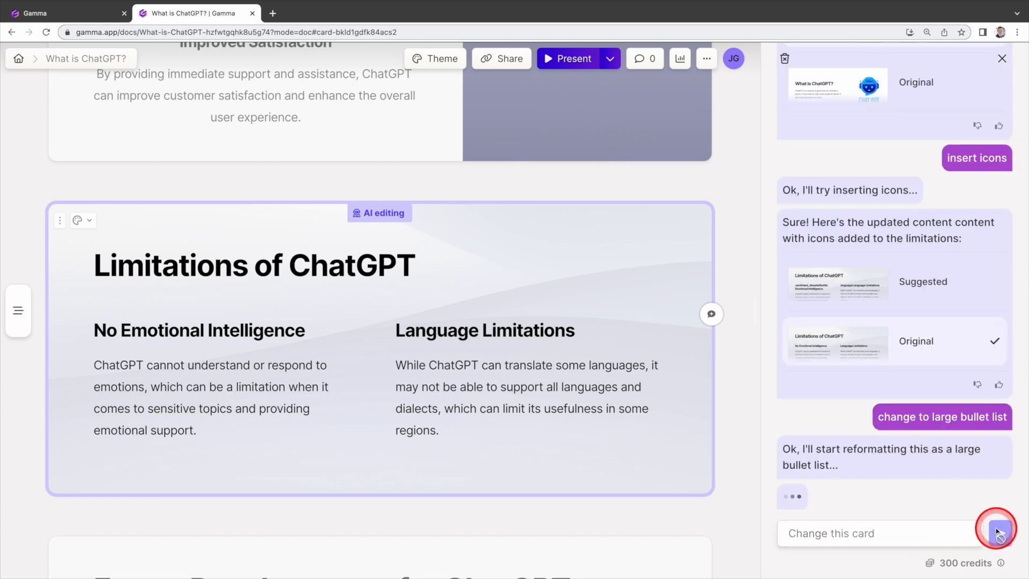
{"action": "left_click", "coordinate": [996, 533]}
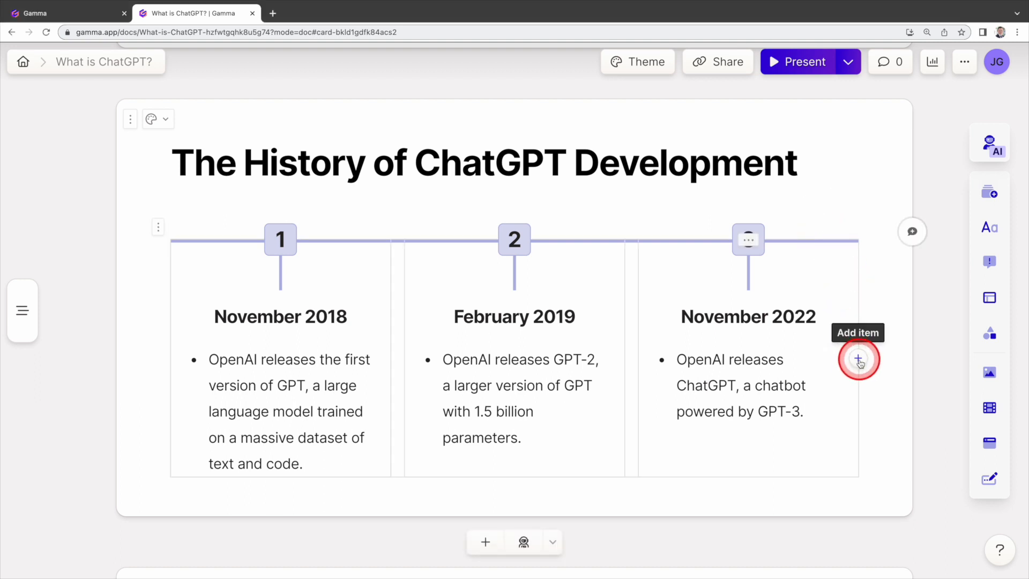
Add a December 2015 OpenAI-founding timeline entry and move it to the first position.
{"action": "left_click", "coordinate": [858, 361]}
{"action": "type", "text": "Open AI was founded by Sam Altman, Greg Brockman, Elon Musk, etc"}
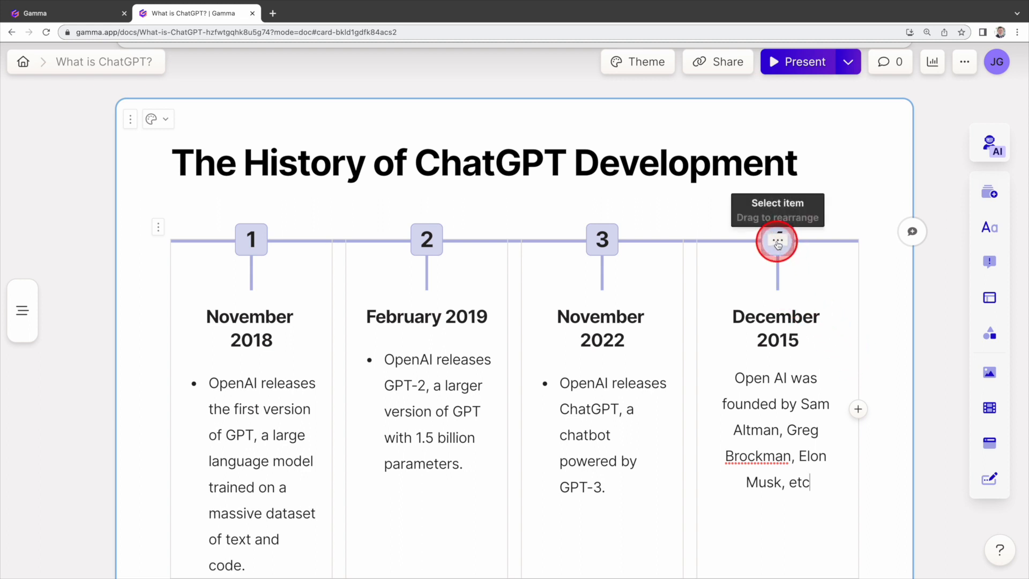
{"action": "left_click_drag", "start_coordinate": [777, 241], "coordinate": [226, 241]}
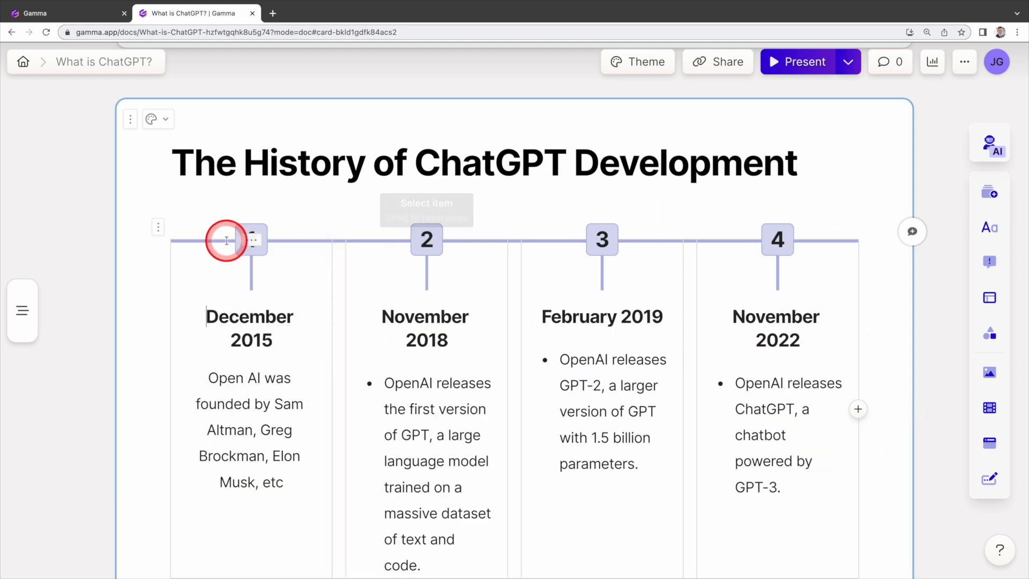
{"action": "left_click", "coordinate": [636, 62]}
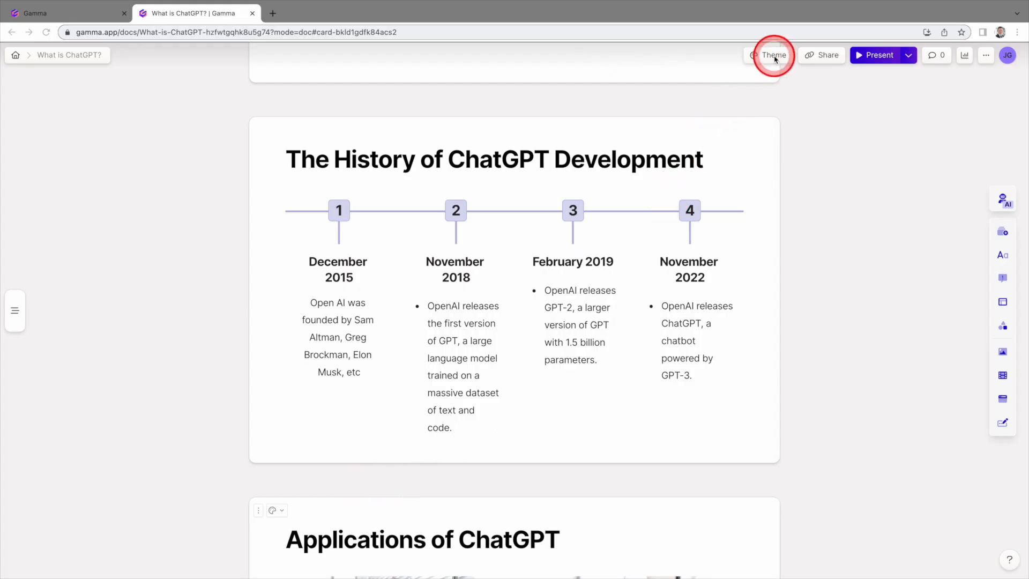
{"action": "left_click", "coordinate": [773, 55]}
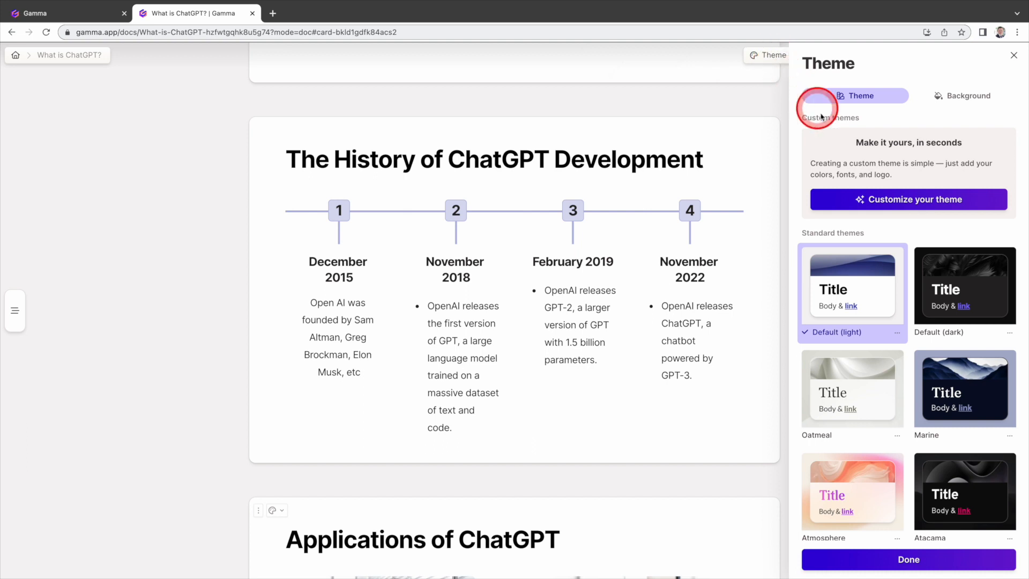
{"action": "mouse_move", "coordinate": [972, 284]}
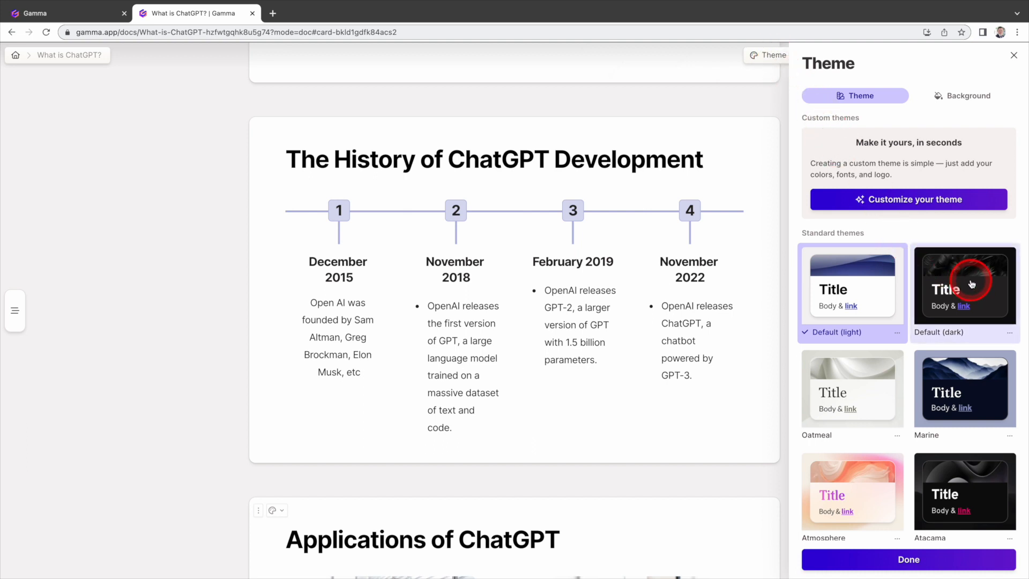
{"action": "left_click", "coordinate": [965, 285]}
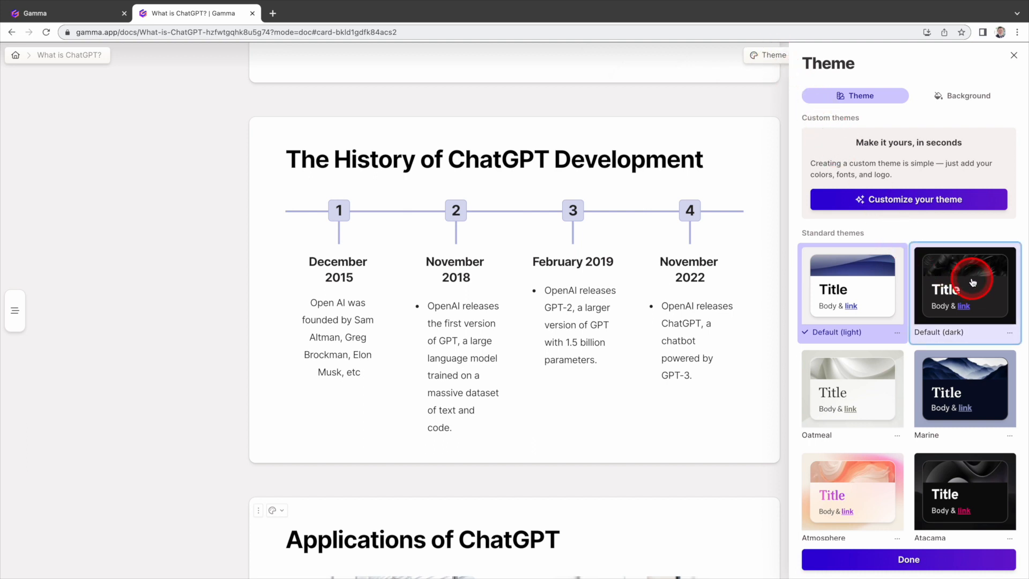
{"action": "left_click", "coordinate": [965, 288]}
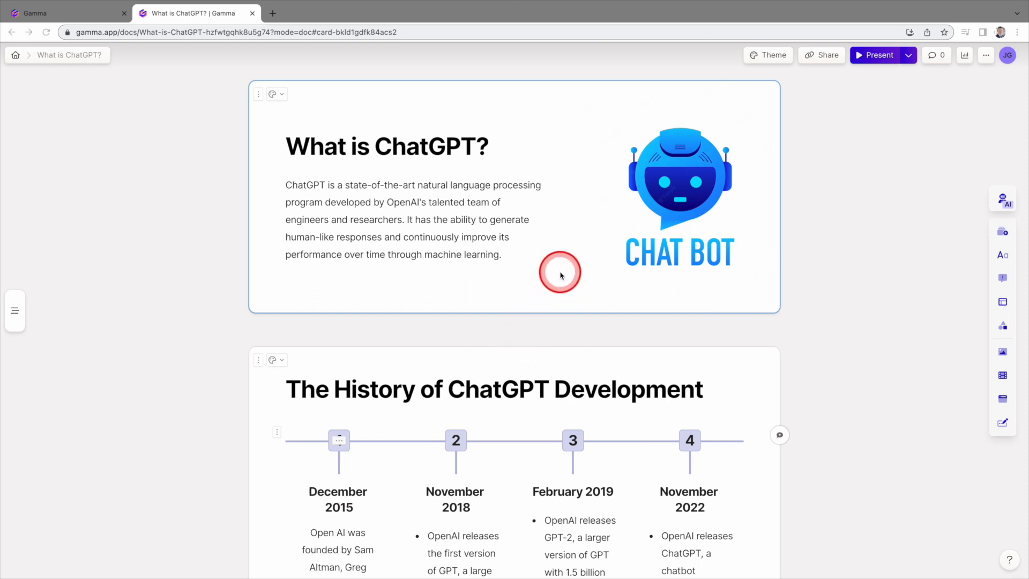
Insert a Title card template after What is ChatGPT? and begin typing 'Intro'.
{"action": "left_click", "coordinate": [560, 275]}
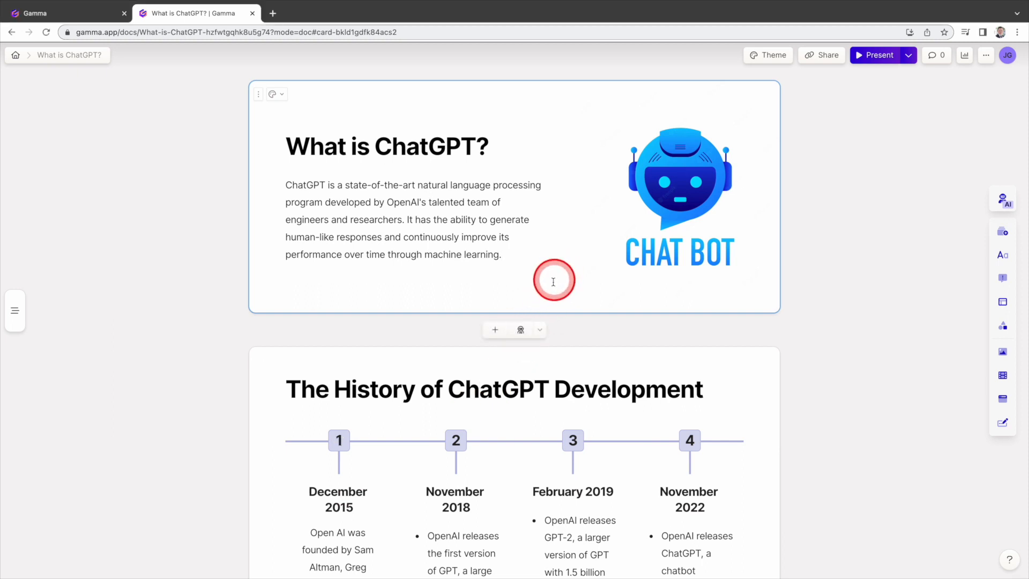
{"action": "mouse_move", "coordinate": [495, 329]}
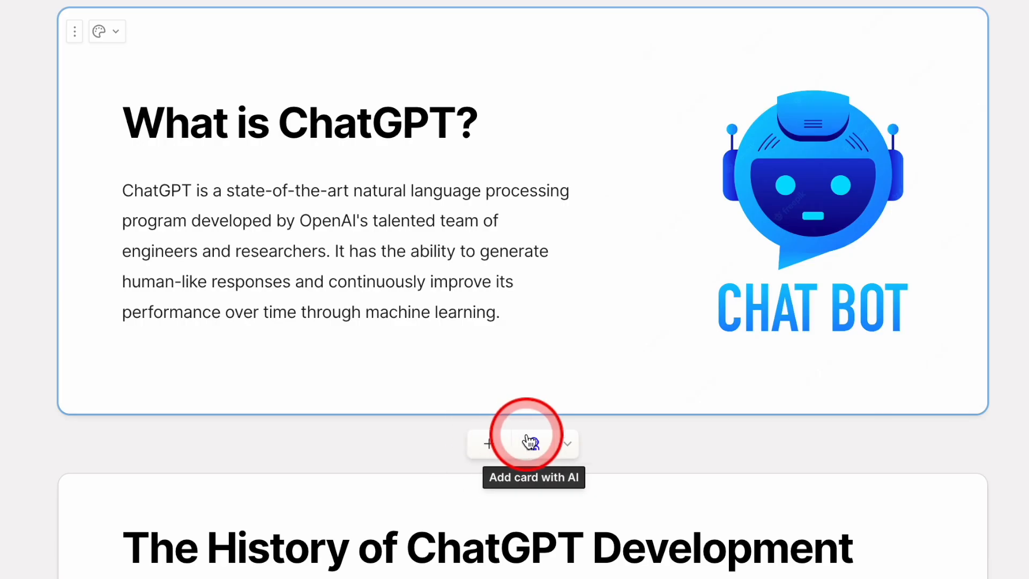
{"action": "mouse_move", "coordinate": [566, 444]}
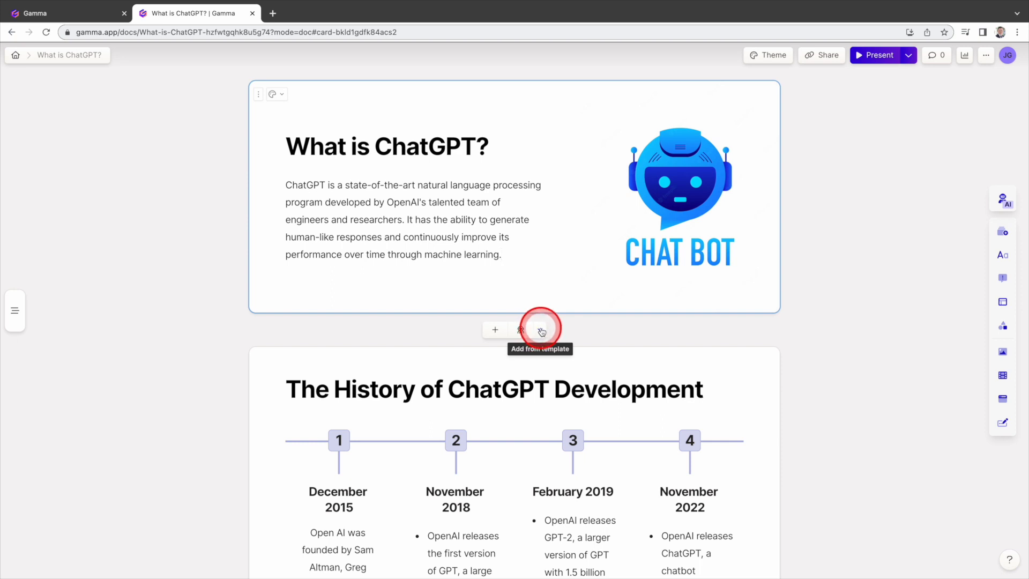
{"action": "left_click", "coordinate": [519, 329]}
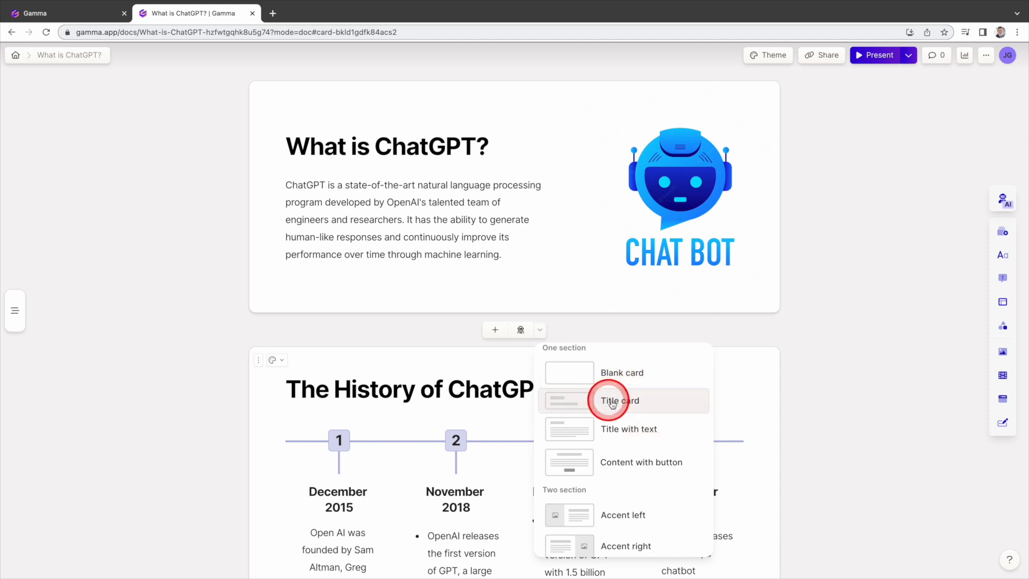
{"action": "scroll", "scroll_direction": "down", "scroll_amount": 3}
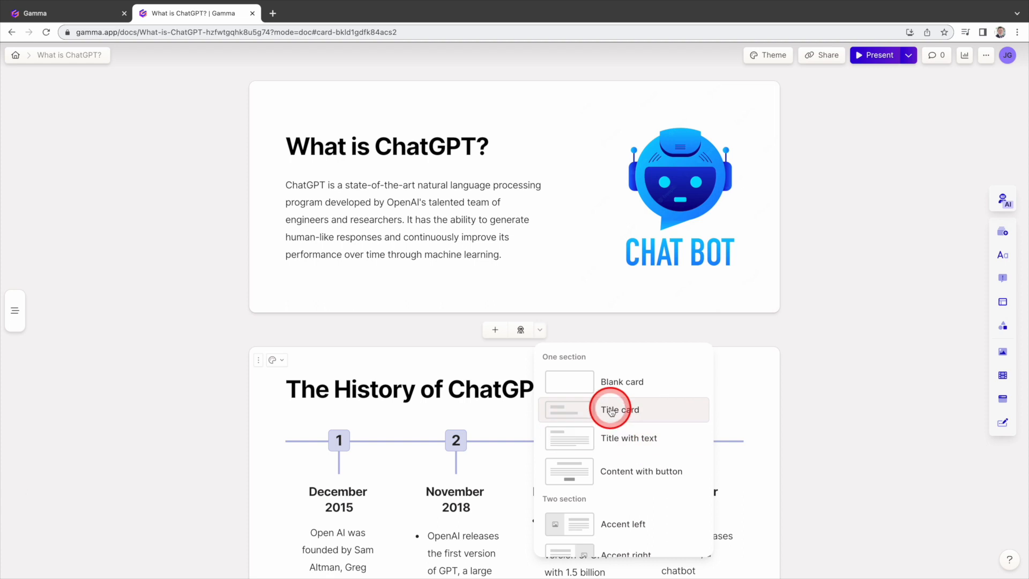
{"action": "left_click", "coordinate": [618, 409]}
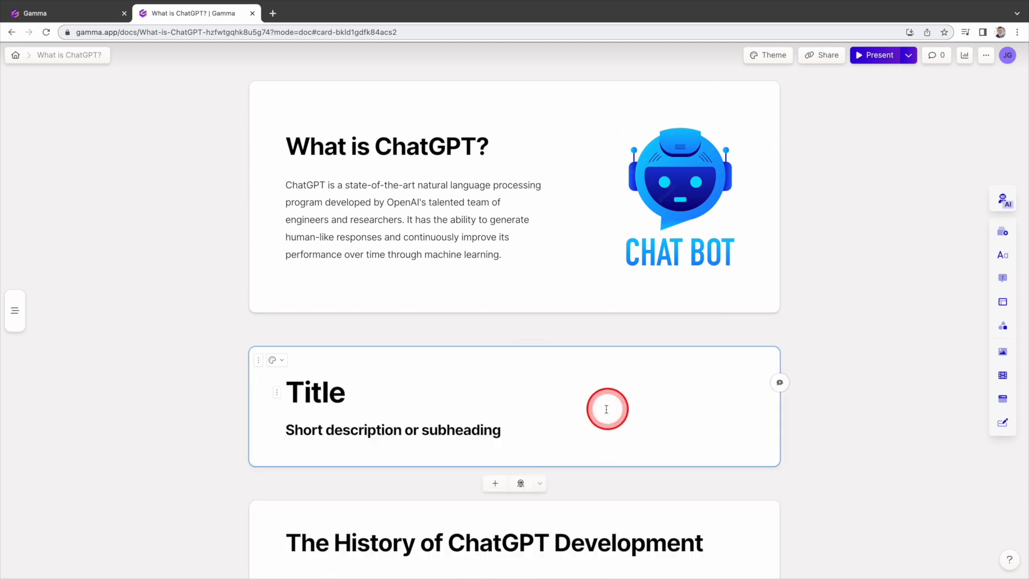
{"action": "type", "text": "Introduction to ChatGPT"}
{"action": "type", "text": "by JackGPT, July 13, 2023"}
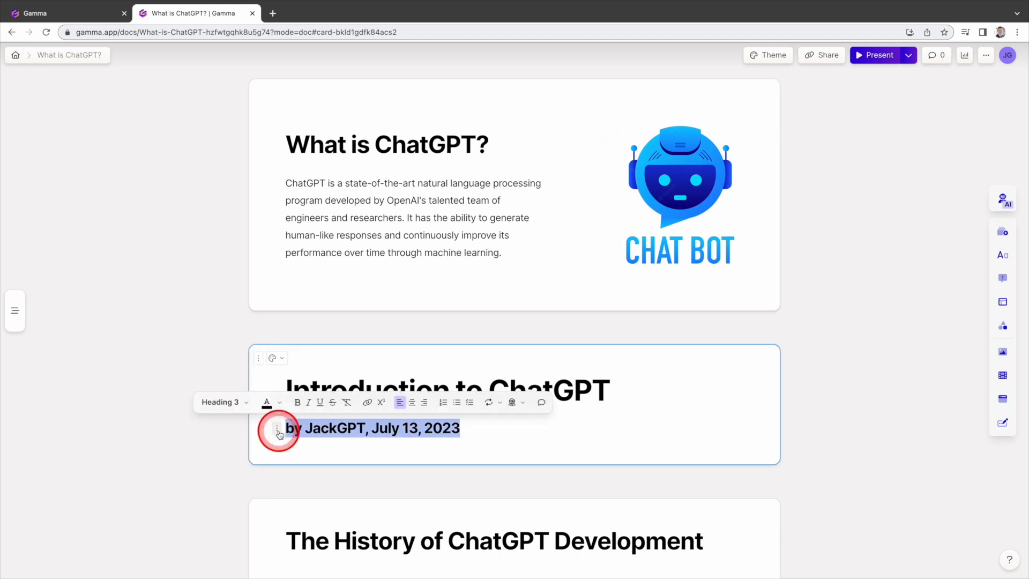
Restyle the July 13, 2023 byline from Heading 3 to a smaller text style.
{"action": "left_click", "coordinate": [223, 402]}
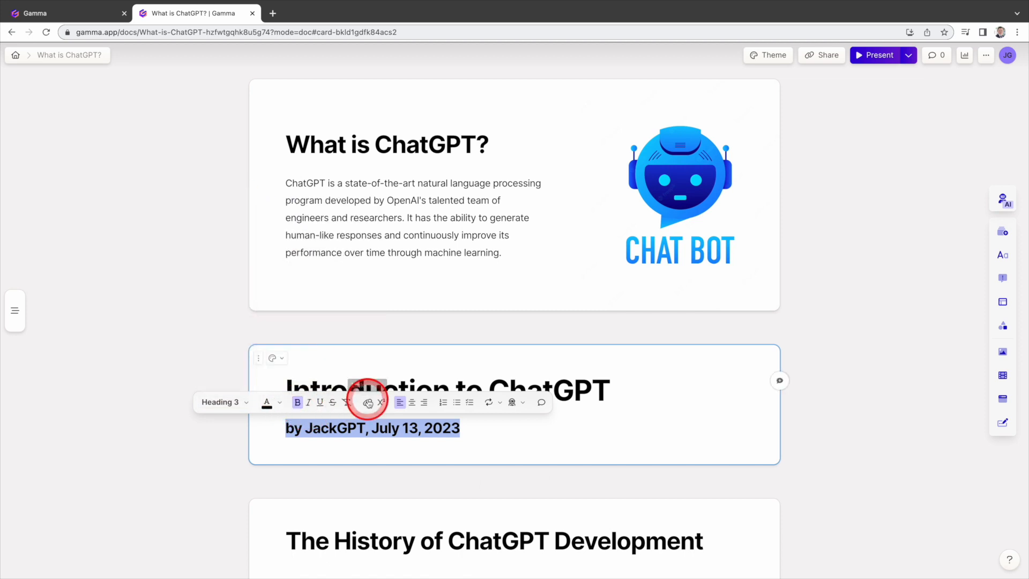
{"action": "left_click", "coordinate": [224, 403]}
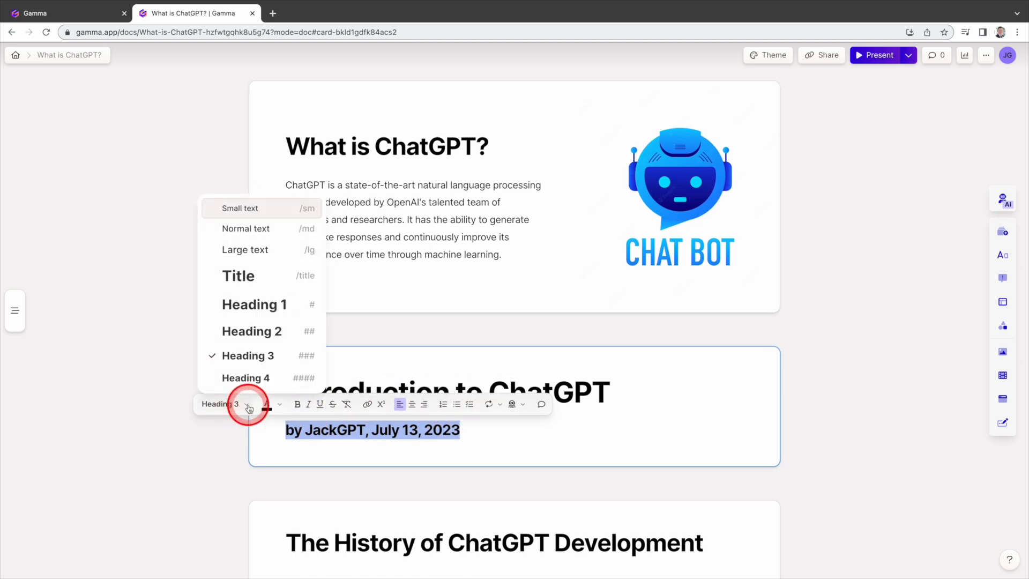
{"action": "left_click", "coordinate": [247, 377]}
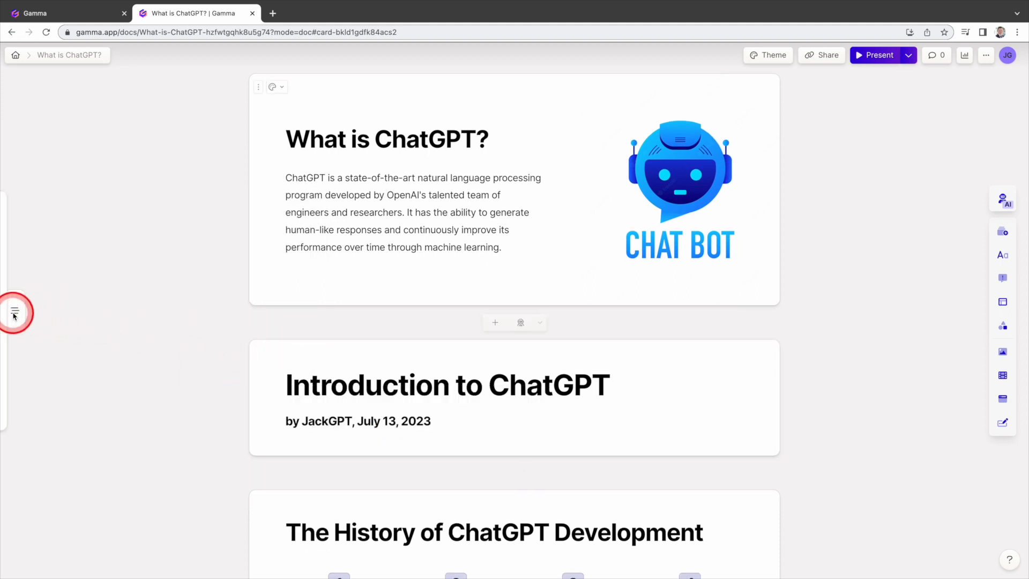
Move Introduction to ChatGPT above What is ChatGPT? in the Contents outline.
{"action": "left_click", "coordinate": [14, 312]}
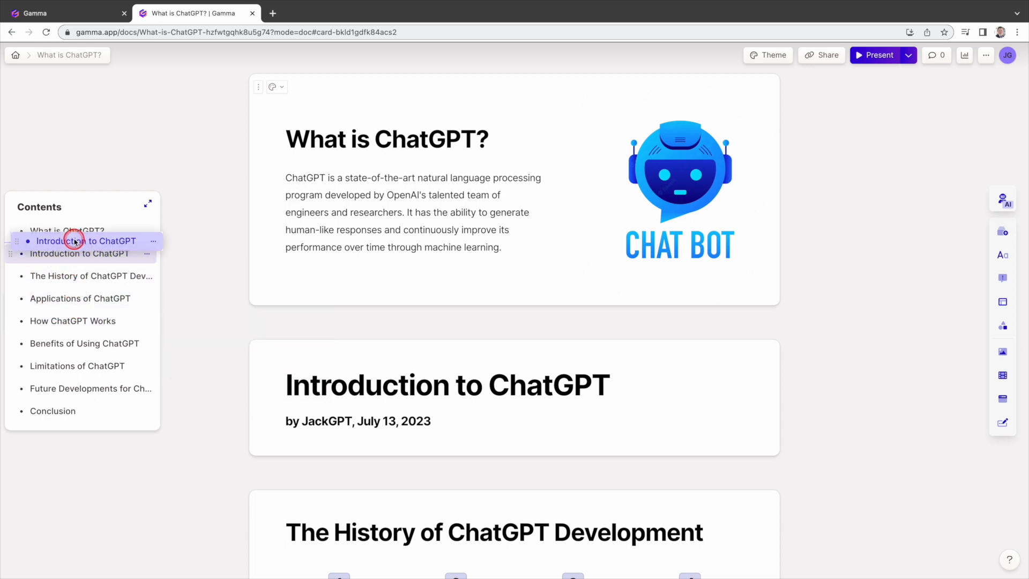
{"action": "left_click", "coordinate": [86, 241]}
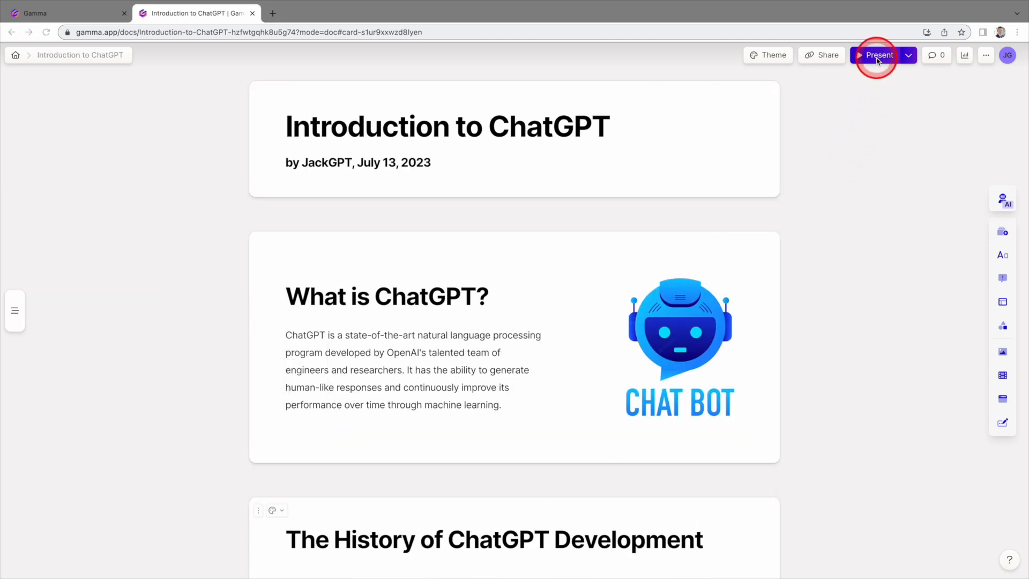
{"action": "left_click", "coordinate": [878, 55]}
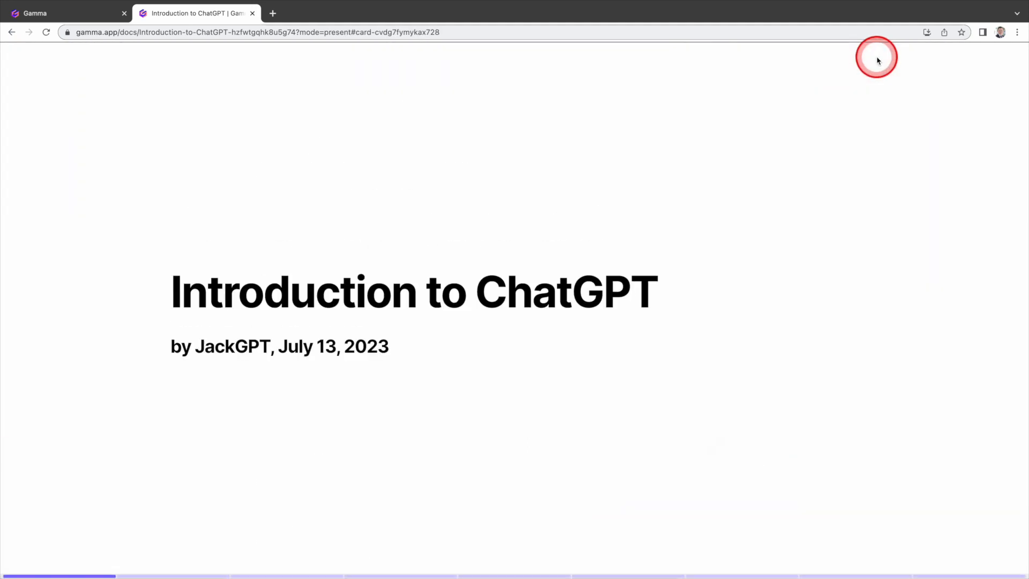
{"action": "mouse_move", "coordinate": [876, 59]}
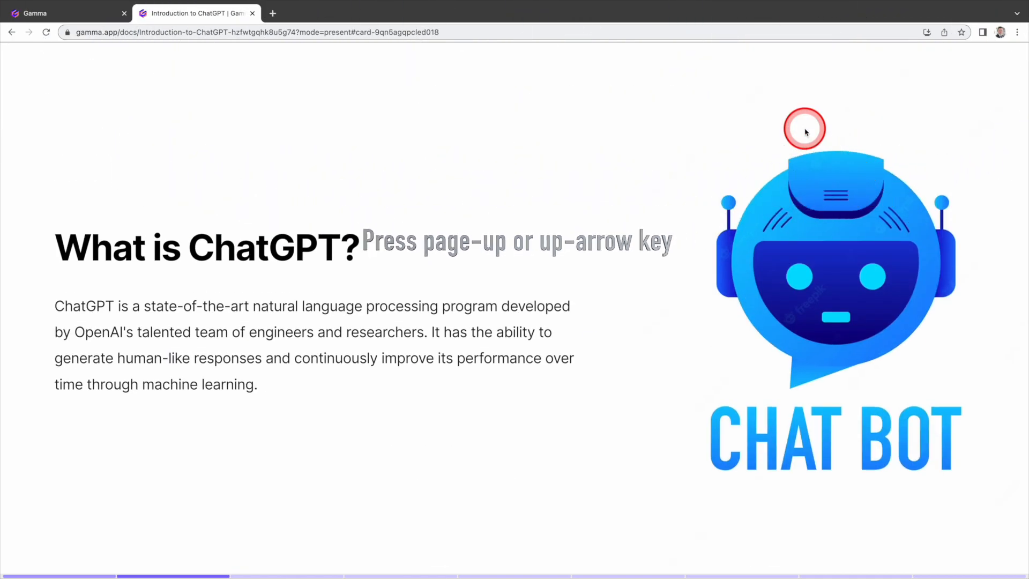
{"action": "mouse_move", "coordinate": [844, 94]}
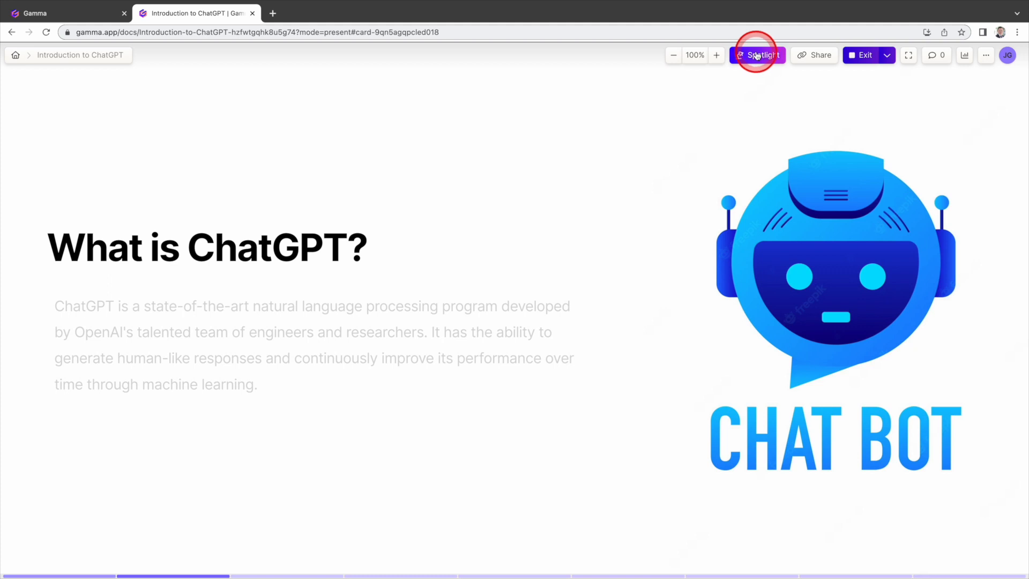
{"action": "left_click", "coordinate": [759, 55]}
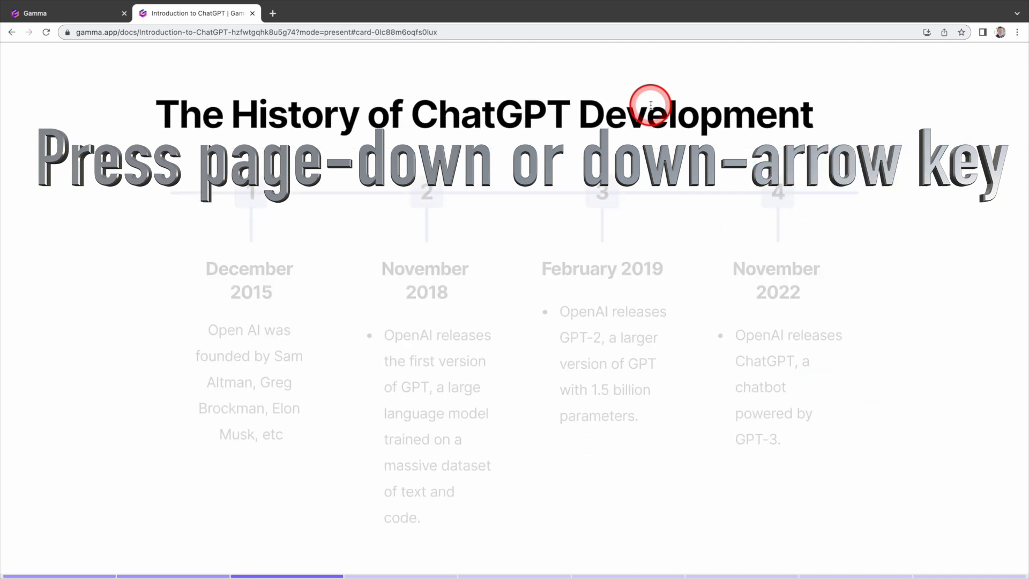
{"action": "key", "text": "pagedown"}
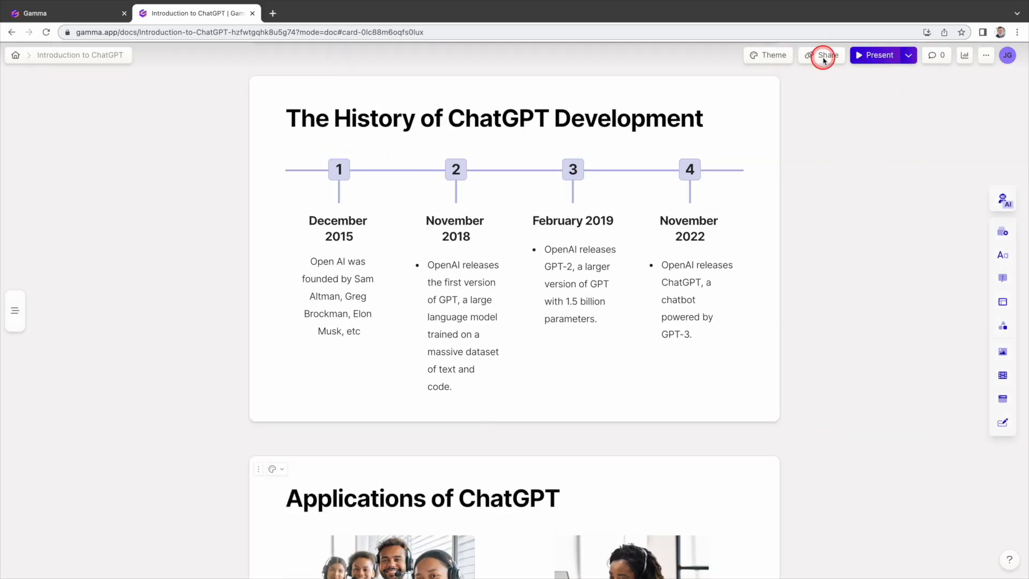
Export the deck to PowerPoint from the Share dialog's Export options.
{"action": "left_click", "coordinate": [825, 55]}
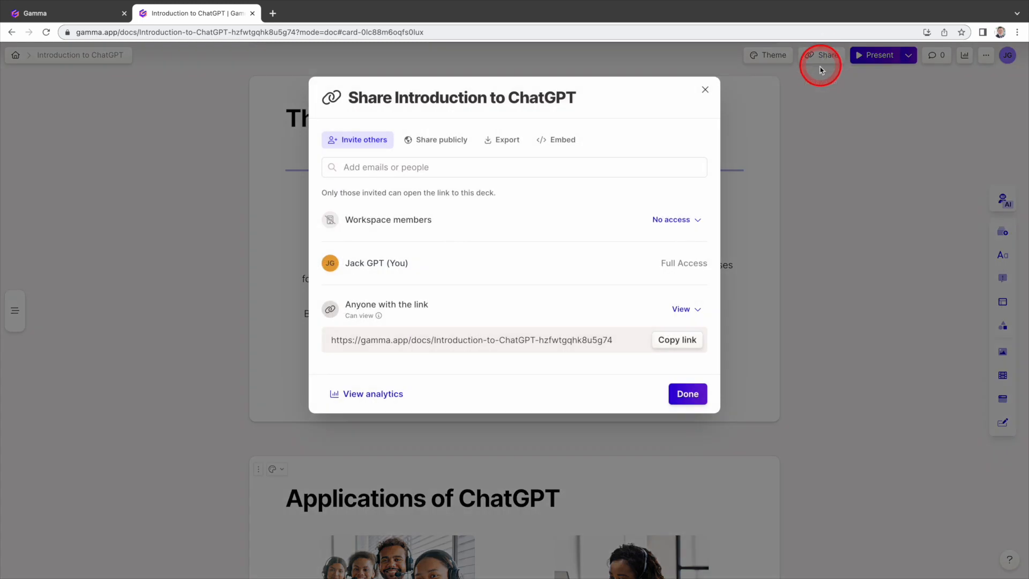
{"action": "left_click", "coordinate": [676, 340]}
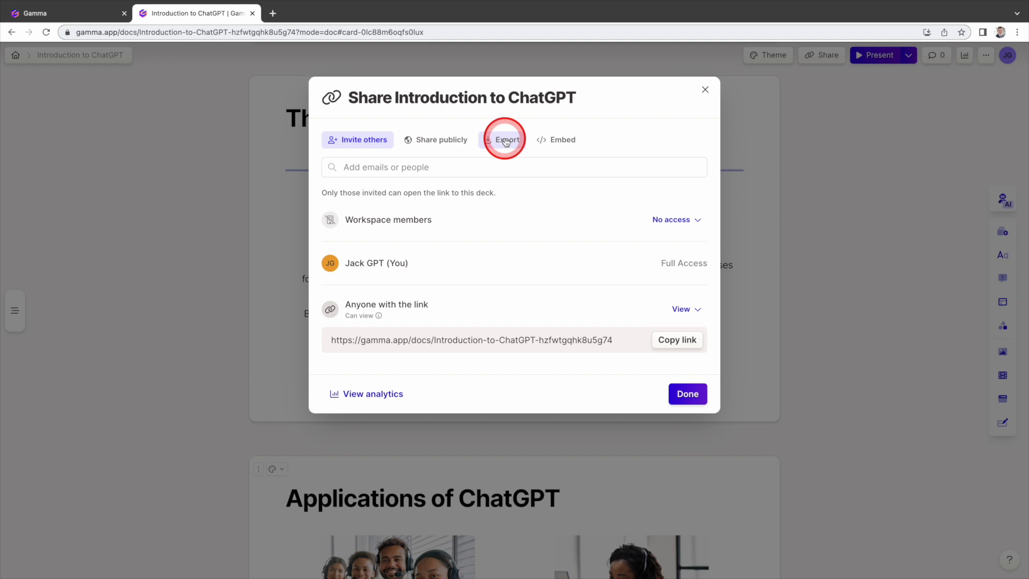
{"action": "left_click", "coordinate": [504, 139]}
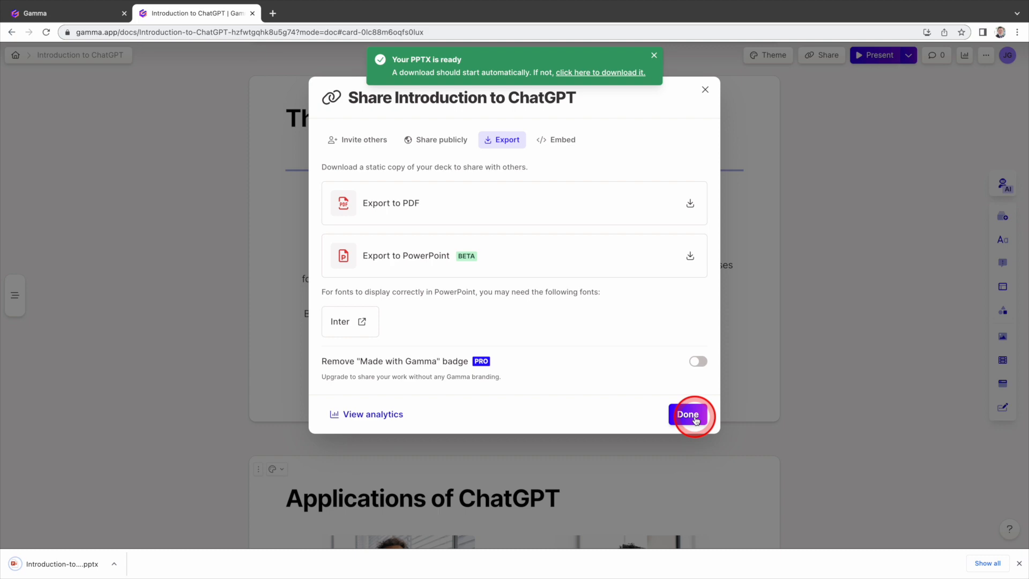
{"action": "left_click", "coordinate": [687, 414]}
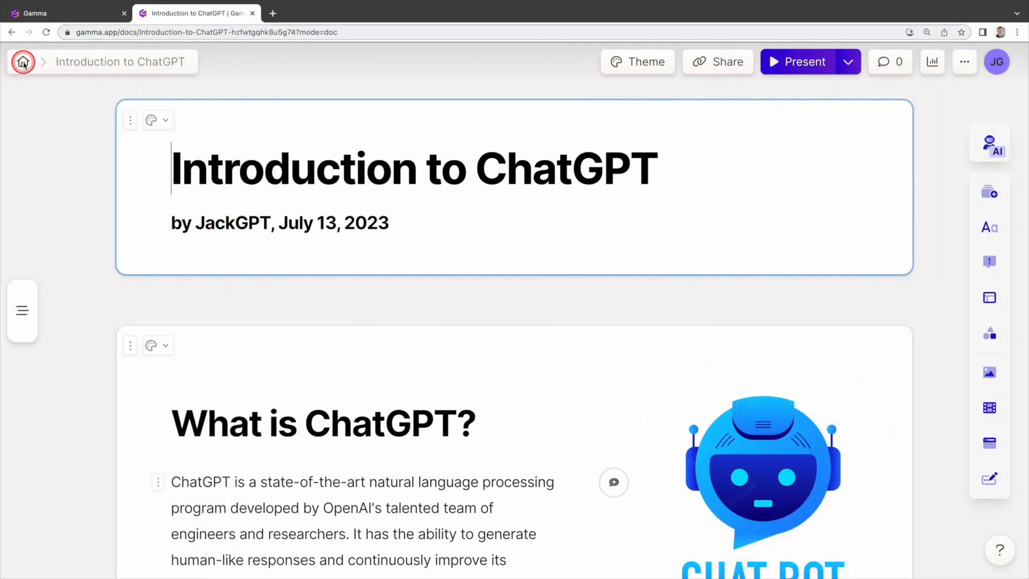
Return to the All decks home and start the New with AI chooser.
{"action": "left_click", "coordinate": [23, 62]}
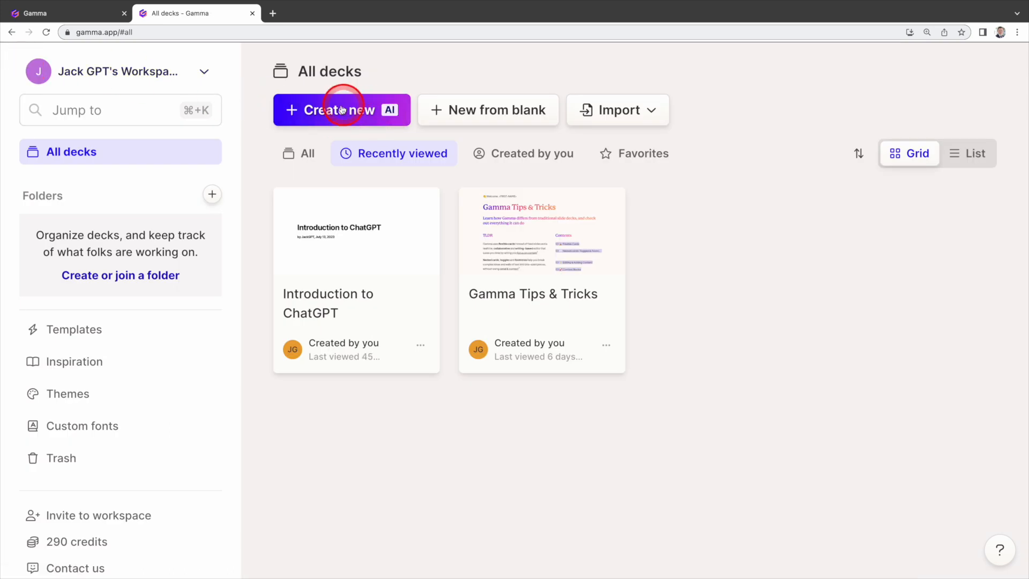
{"action": "left_click", "coordinate": [341, 109]}
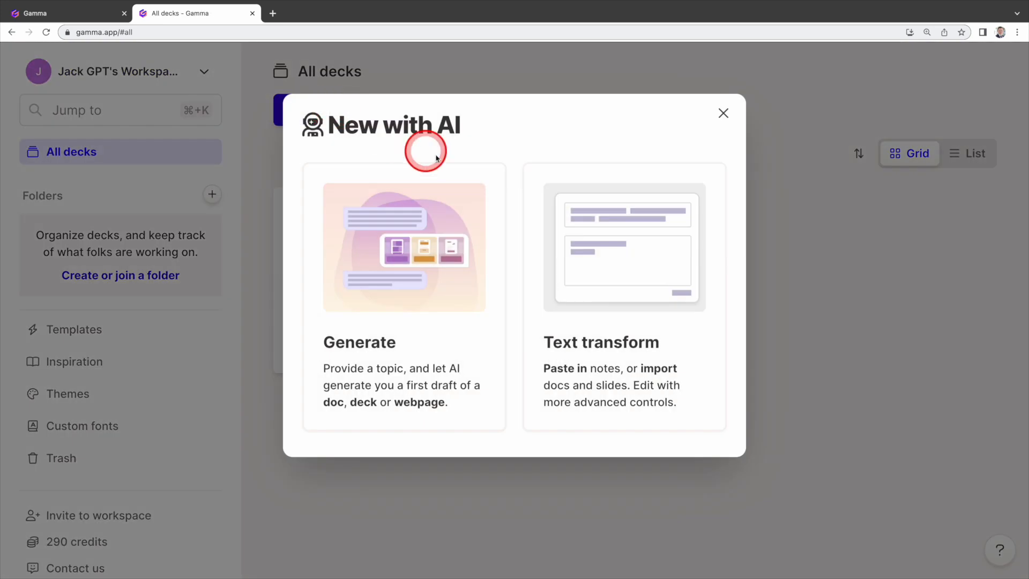